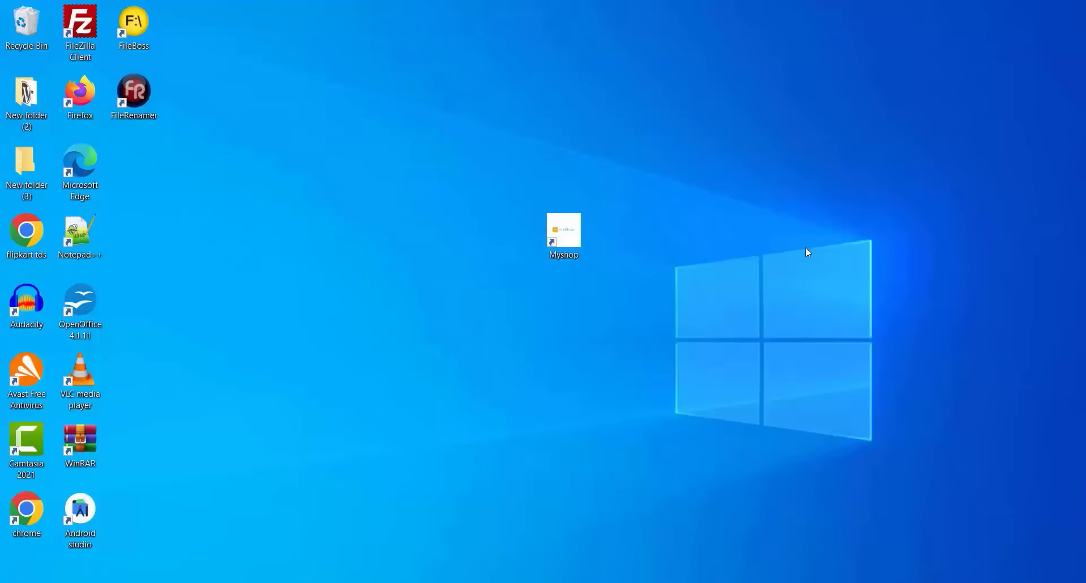
mouse_move(746, 260)
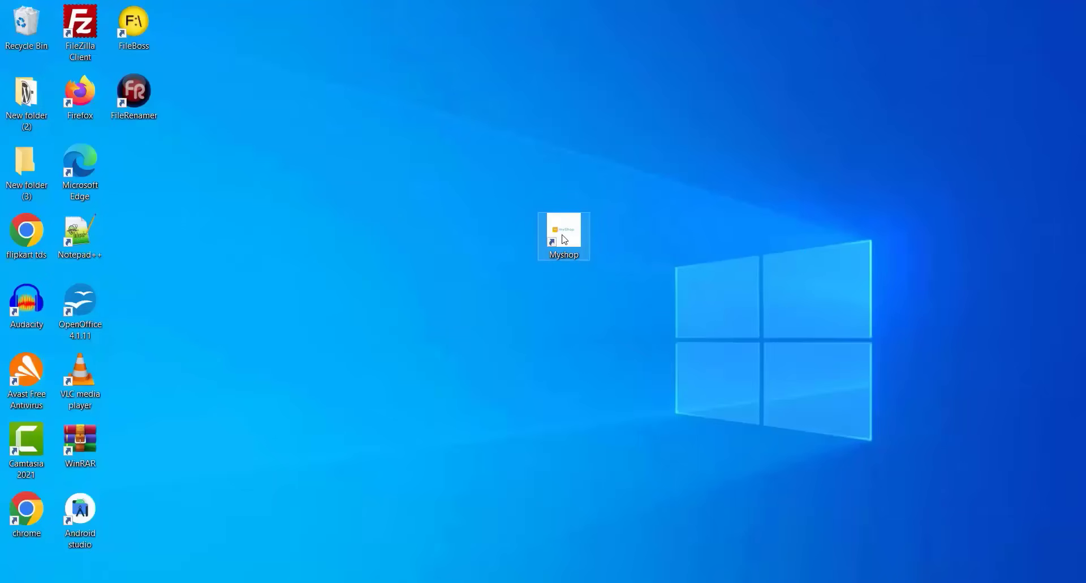
- Open the Myshop desktop shortcut as a standalone app window showing the grocery storefront
double_click(564, 234)
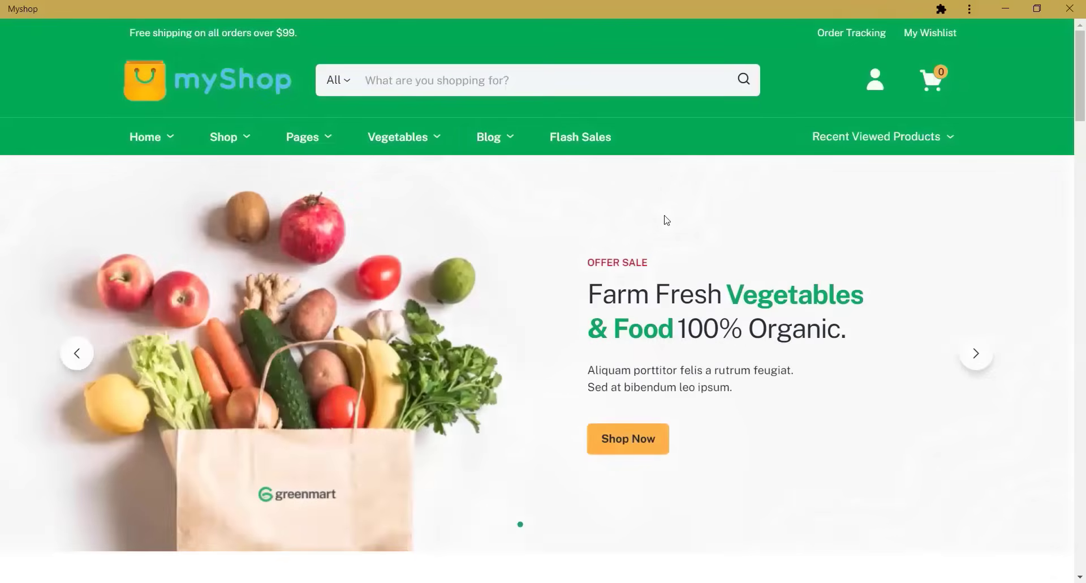
scroll("down", 3)
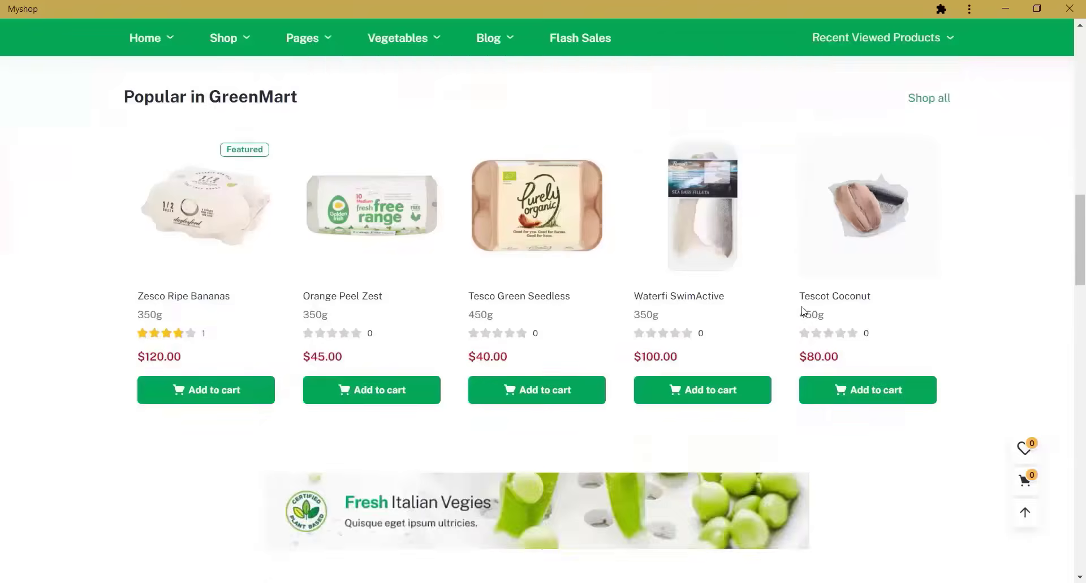
scroll("down", 3)
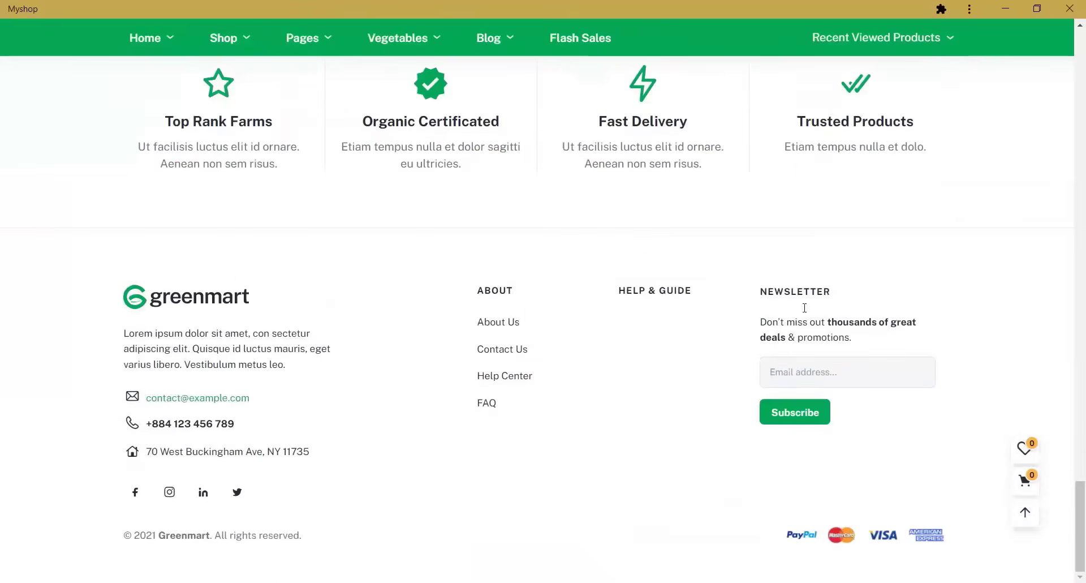
scroll("up", 3)
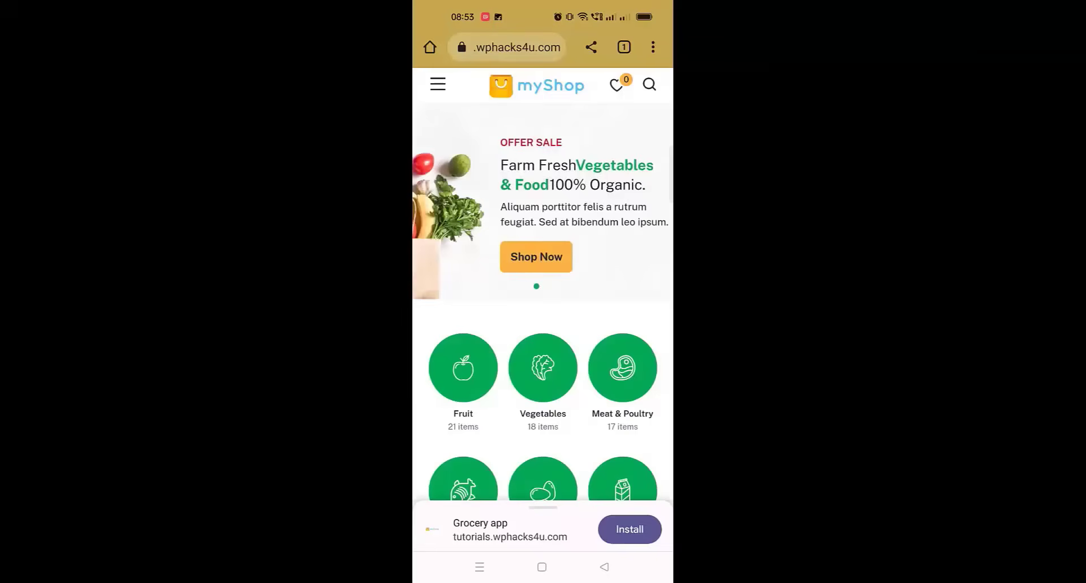
- Install the store on the phone as the Grocery app
left_click(628, 528)
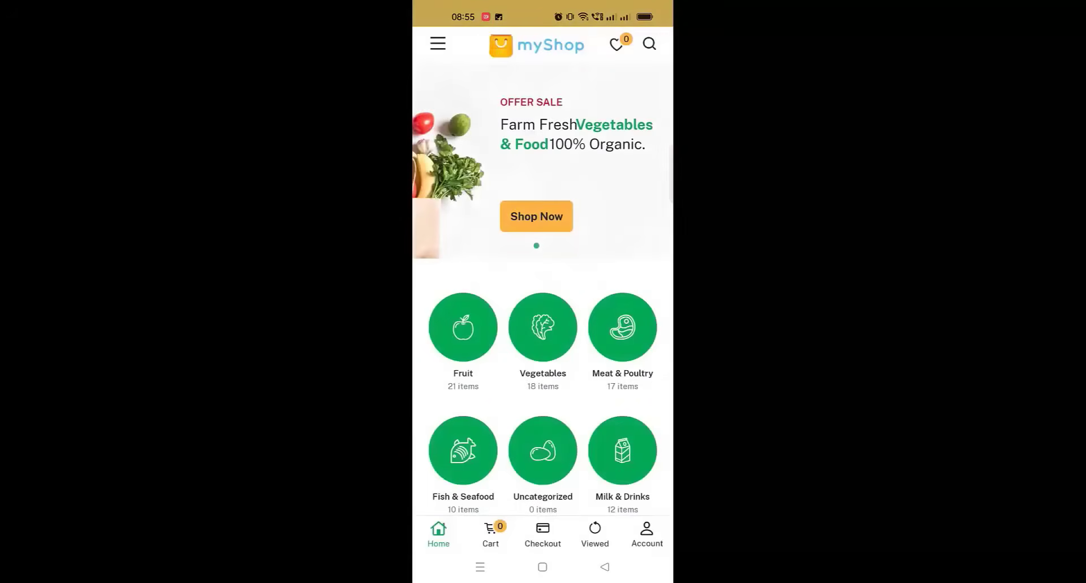
scroll("down", 3)
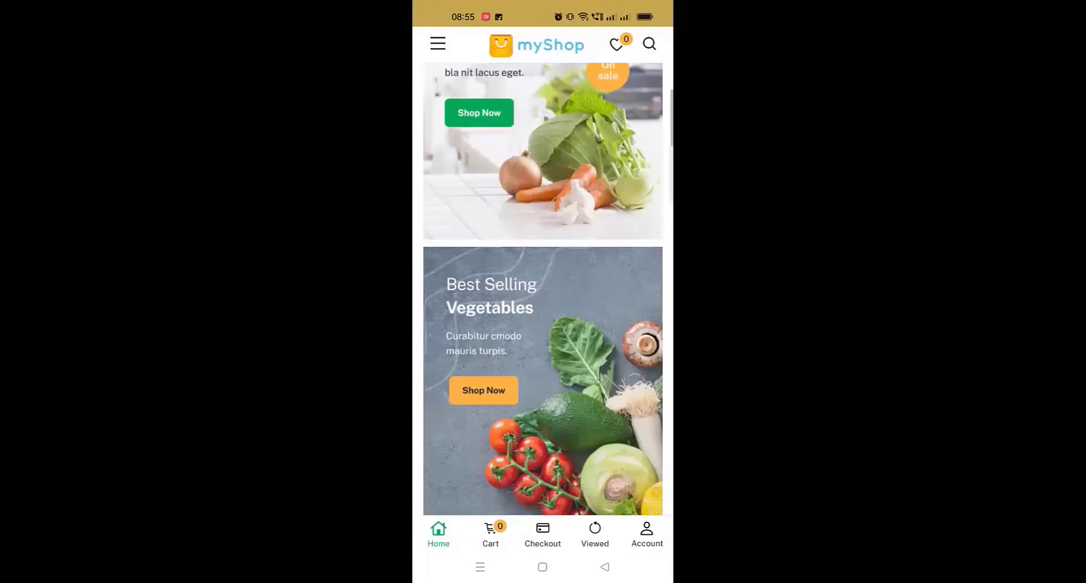
scroll("down", 3)
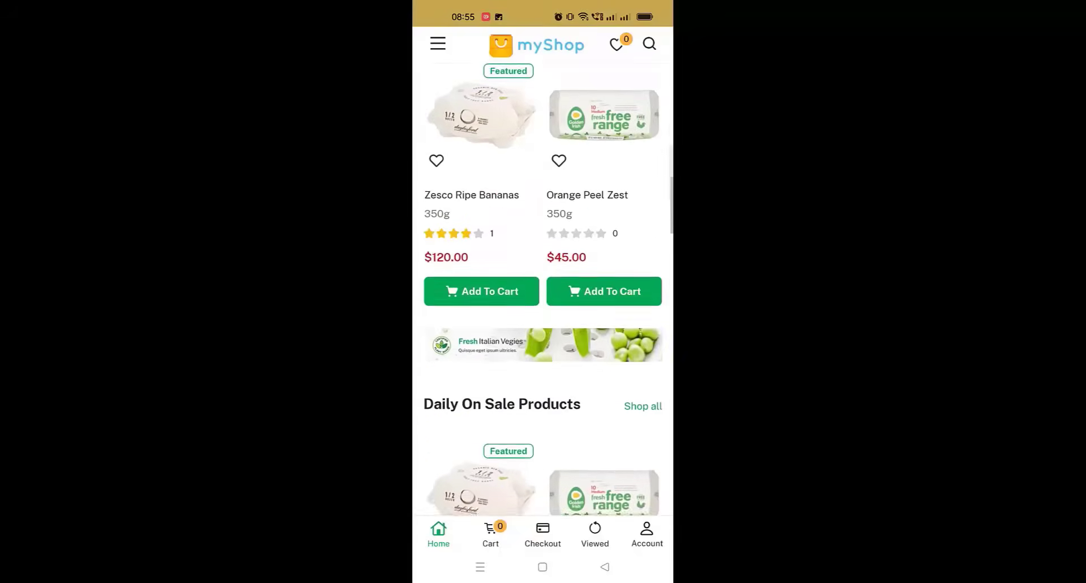
- Add two Zesco Ripe Bananas to the cart and proceed to checkout
left_click(481, 291)
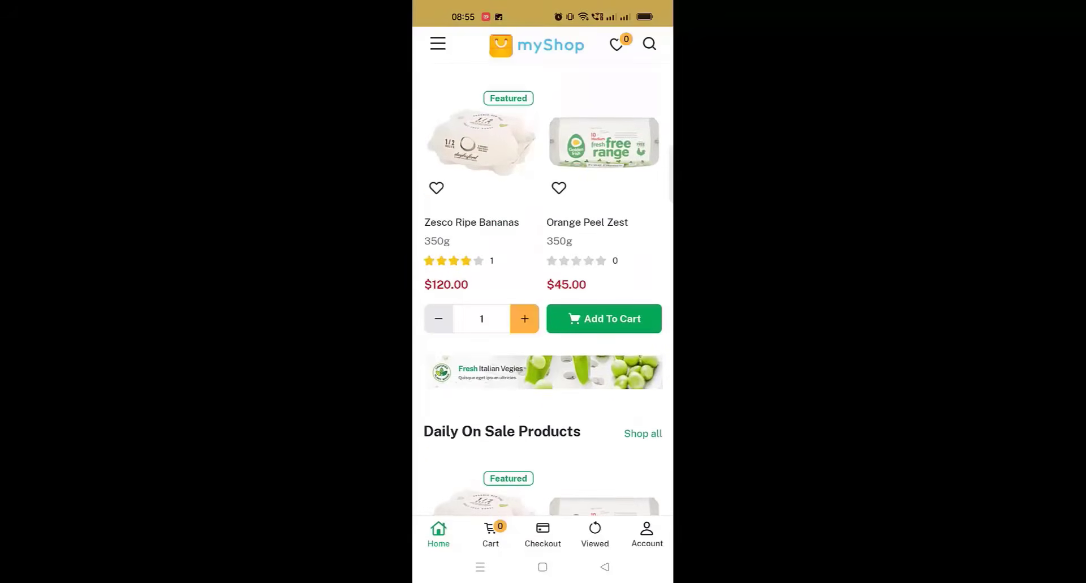
left_click(602, 318)
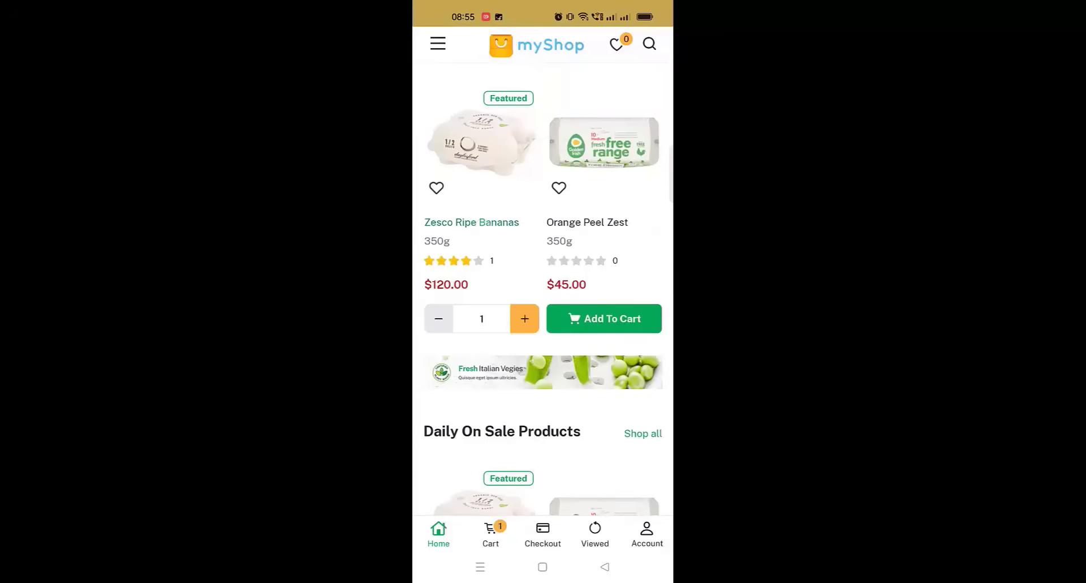
left_click(604, 318)
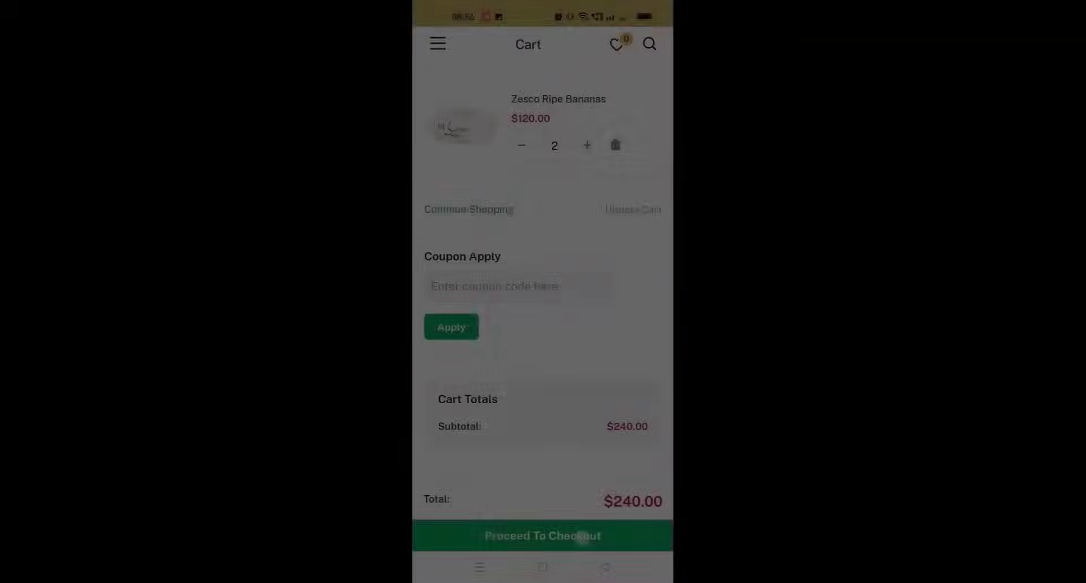
left_click(543, 534)
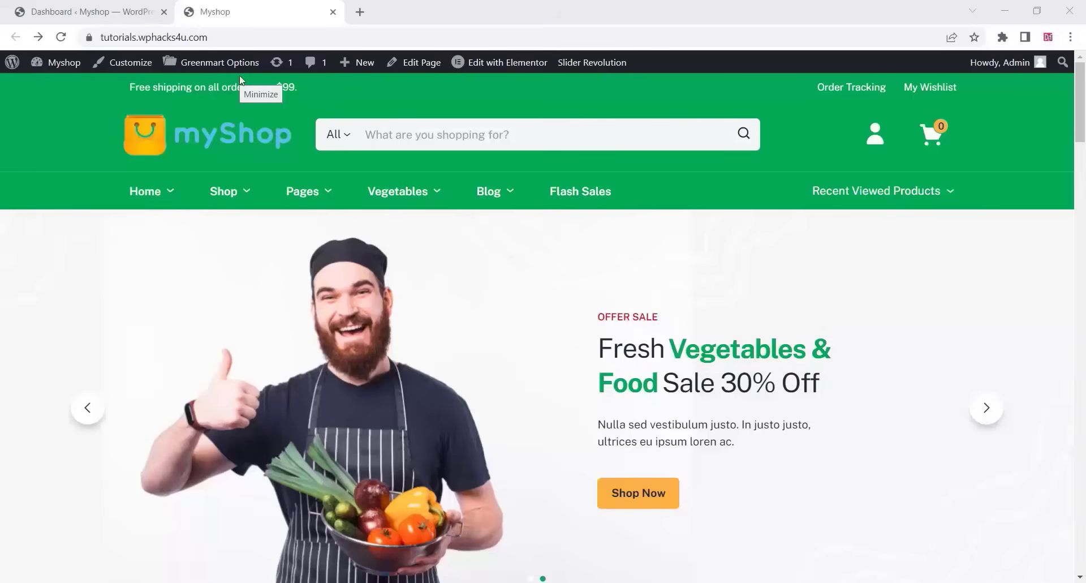
mouse_move(104, 8)
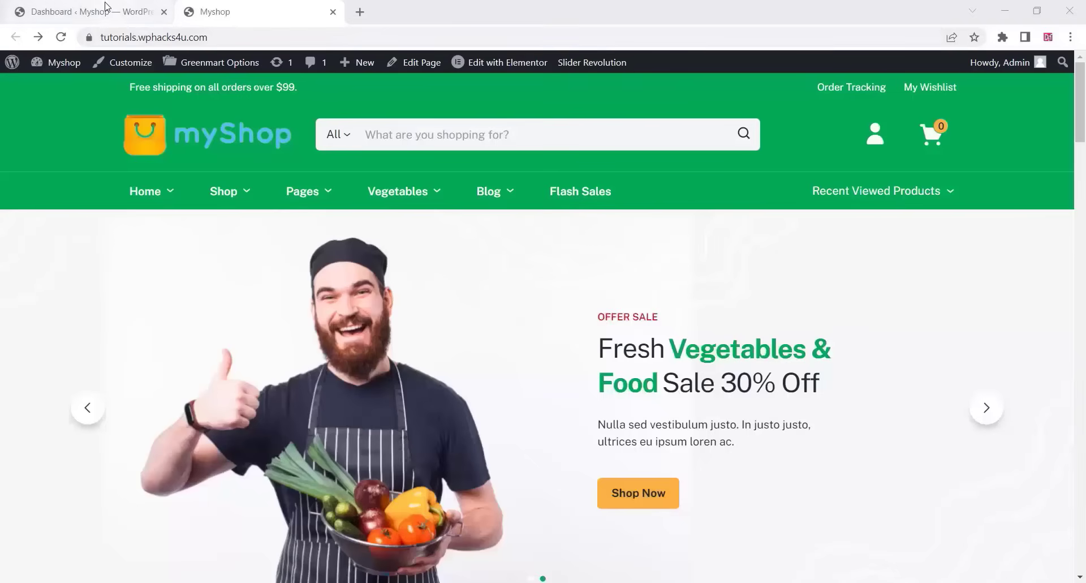
- Search plugins for 'Pwa app', then install and activate Super Progressive Web Apps
left_click(83, 12)
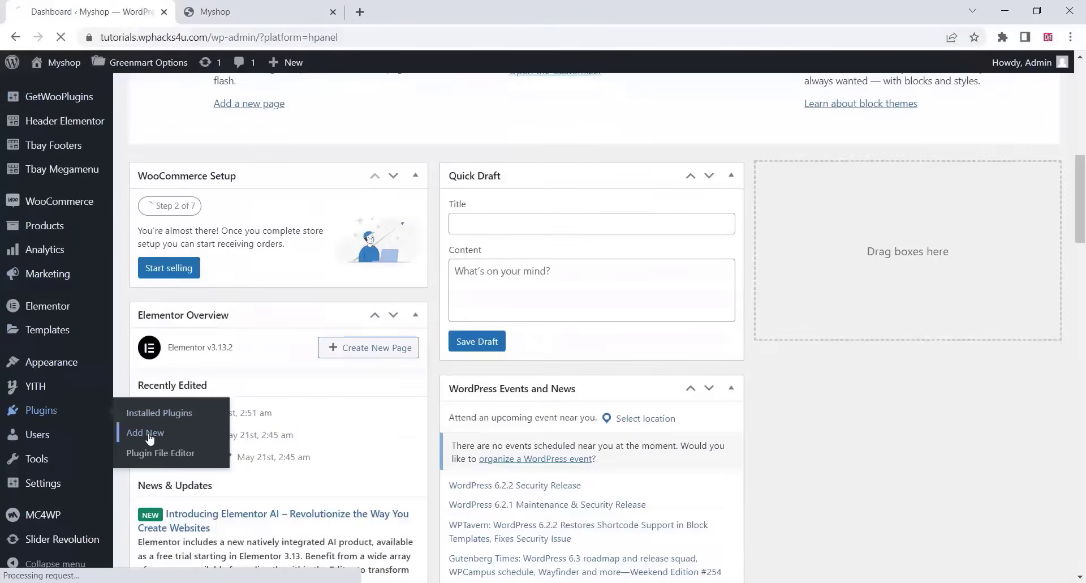
left_click(145, 432)
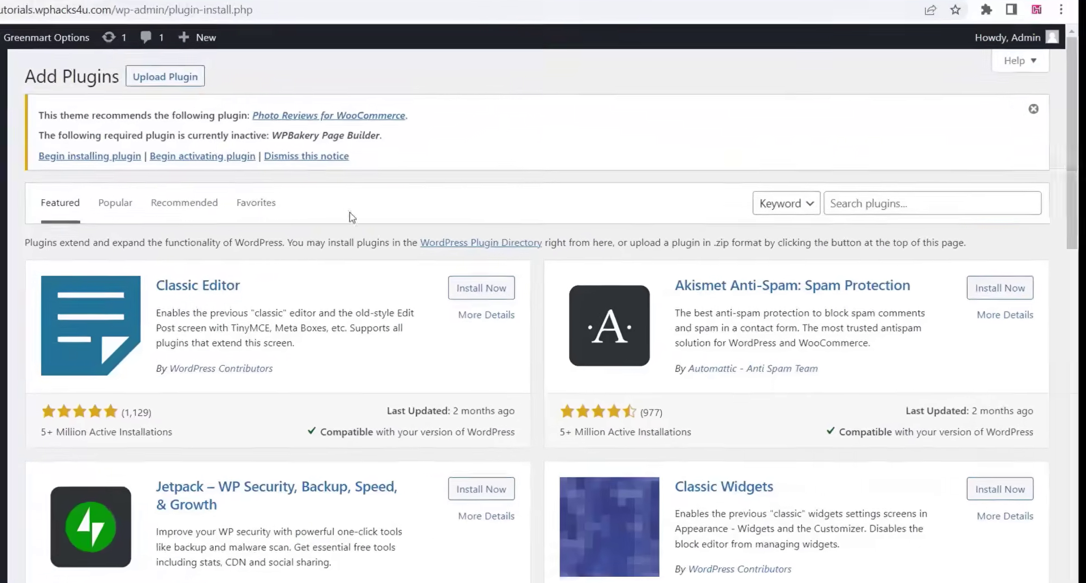
type("Pwa app")
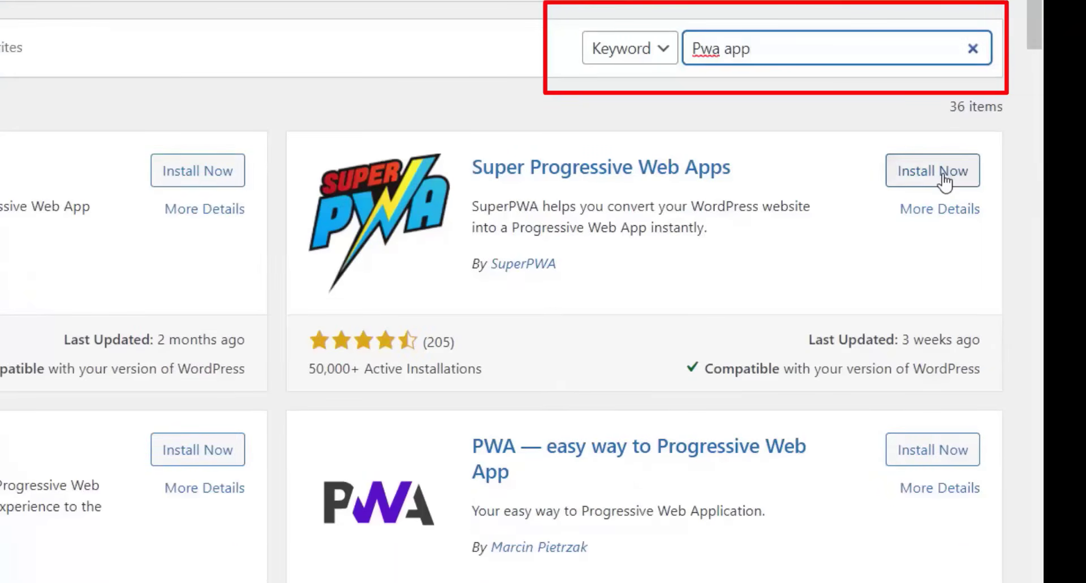
left_click(932, 170)
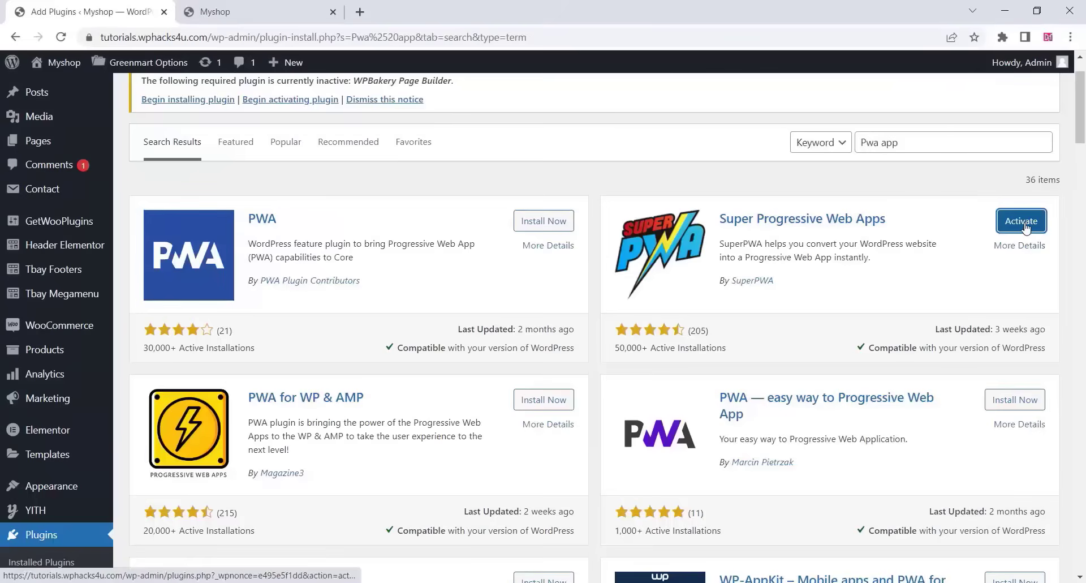
left_click(1019, 221)
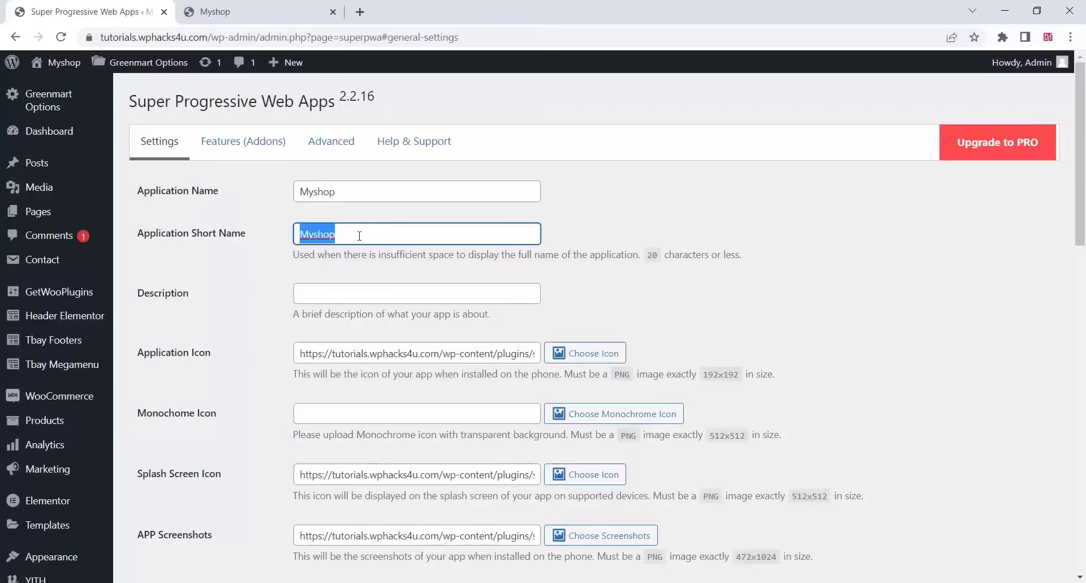
- Enter 'Grocery app' as Application Short Name and 'Delivering Groceries to home' as Description
type("grocery app")
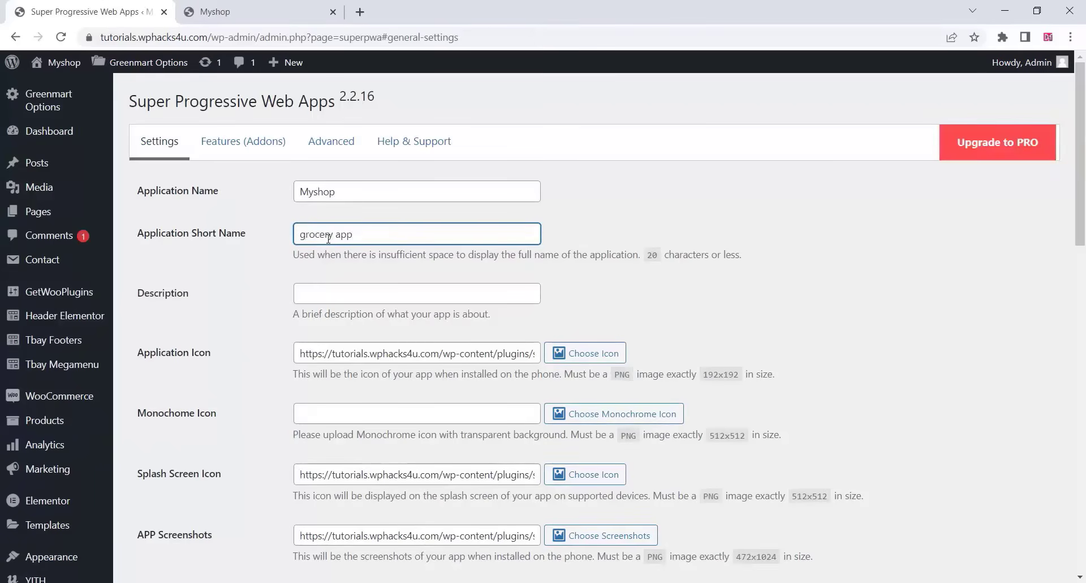
type("Grocery app")
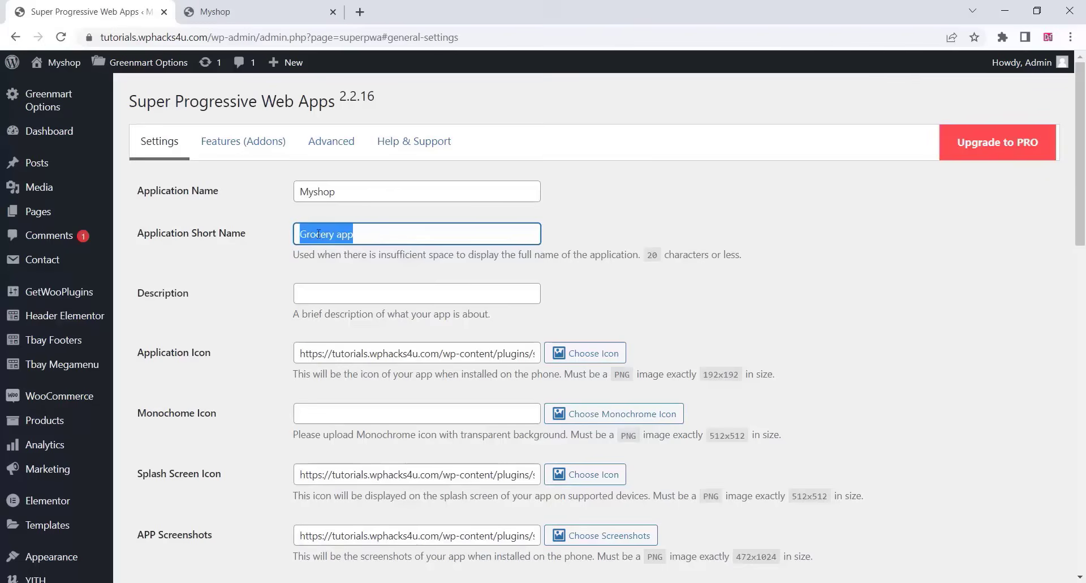
left_click(417, 293)
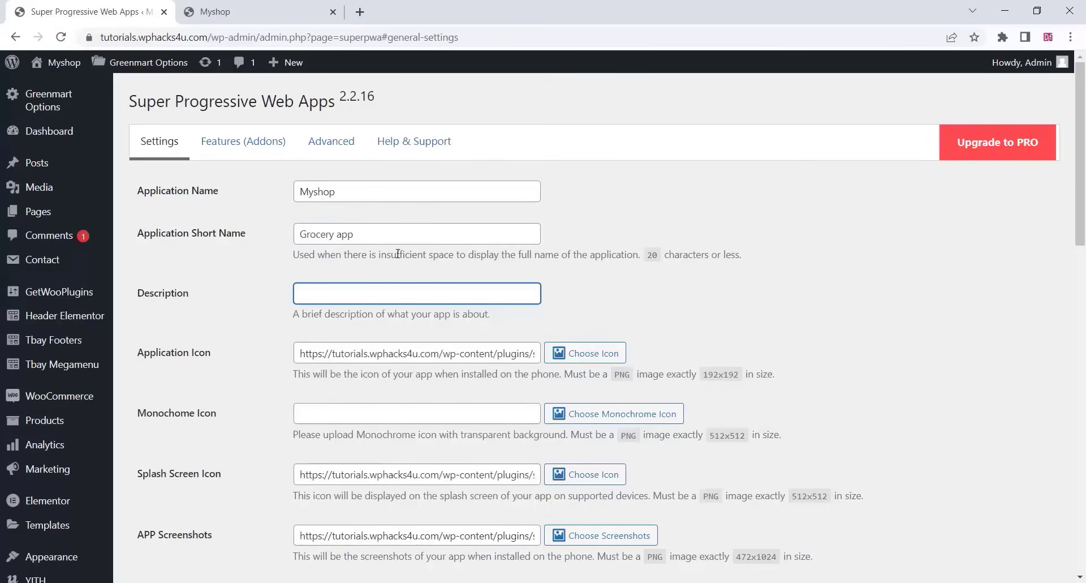
type("Delivering Groceries t")
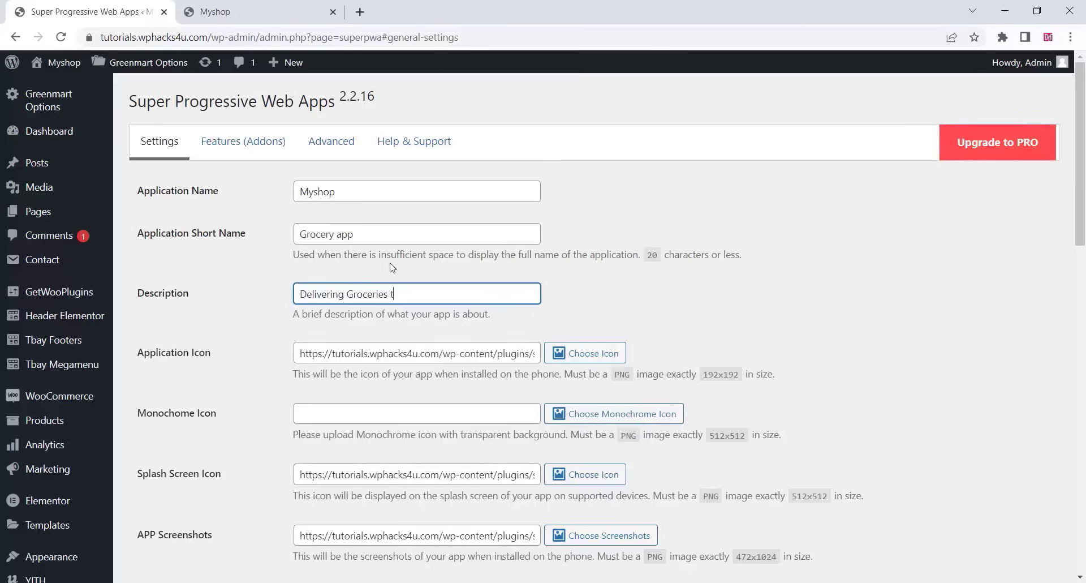
type("o home")
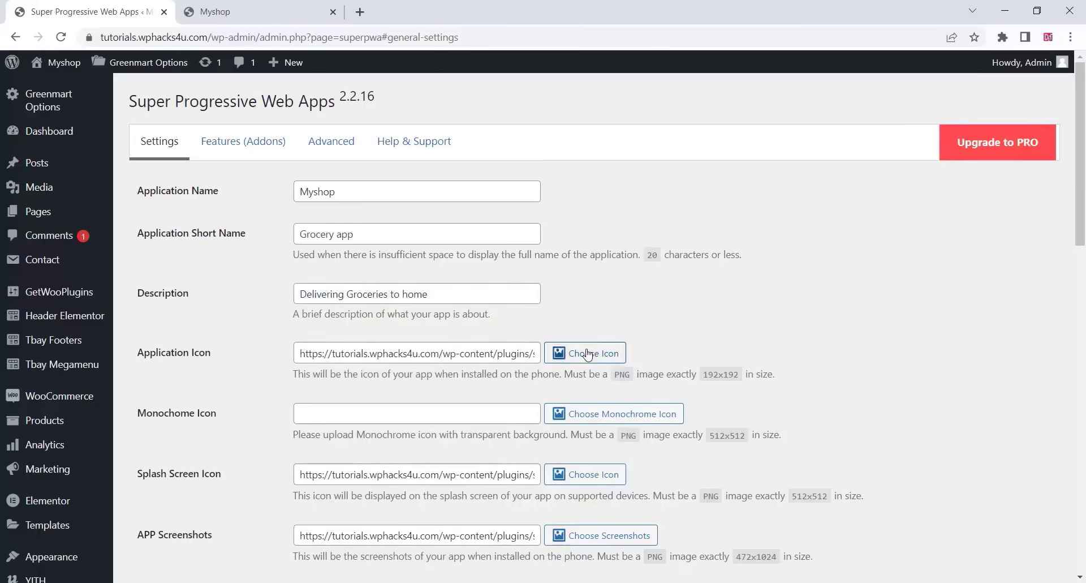
- Set the grocery-bag icon.png as application icon and upload files for app screenshots
left_click(584, 353)
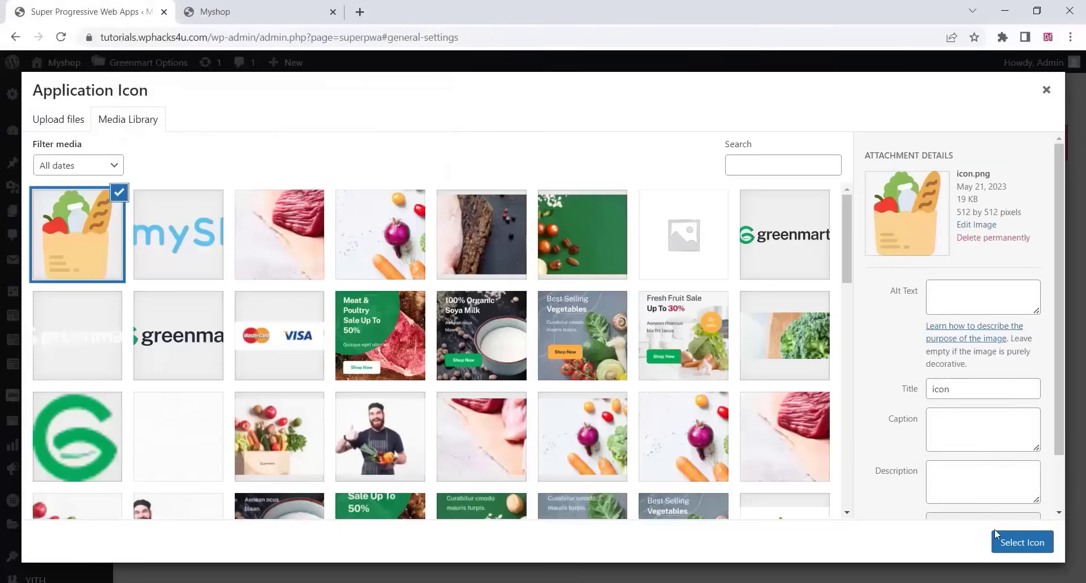
left_click(1022, 542)
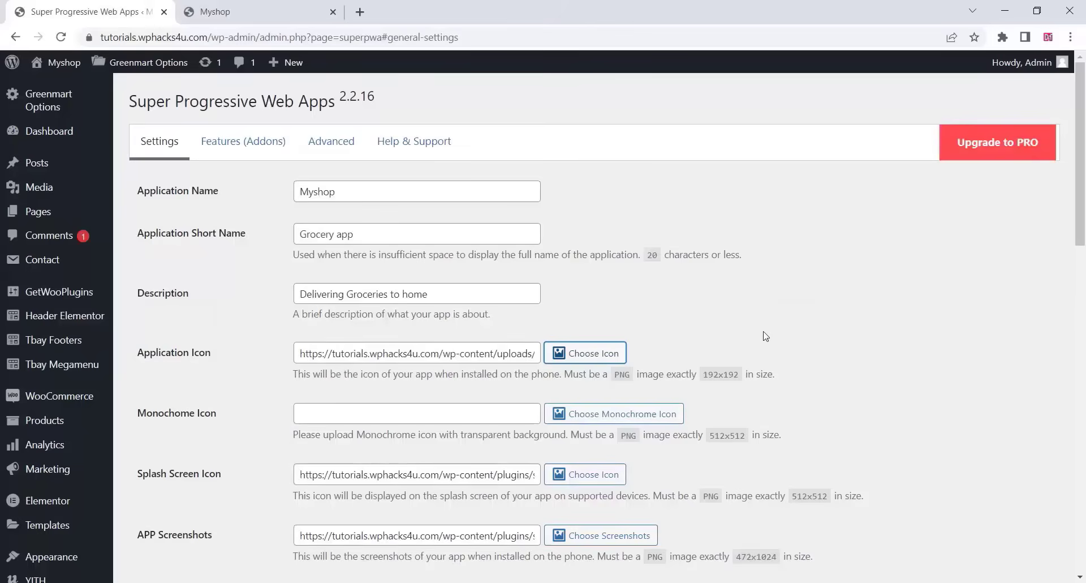
left_click(608, 534)
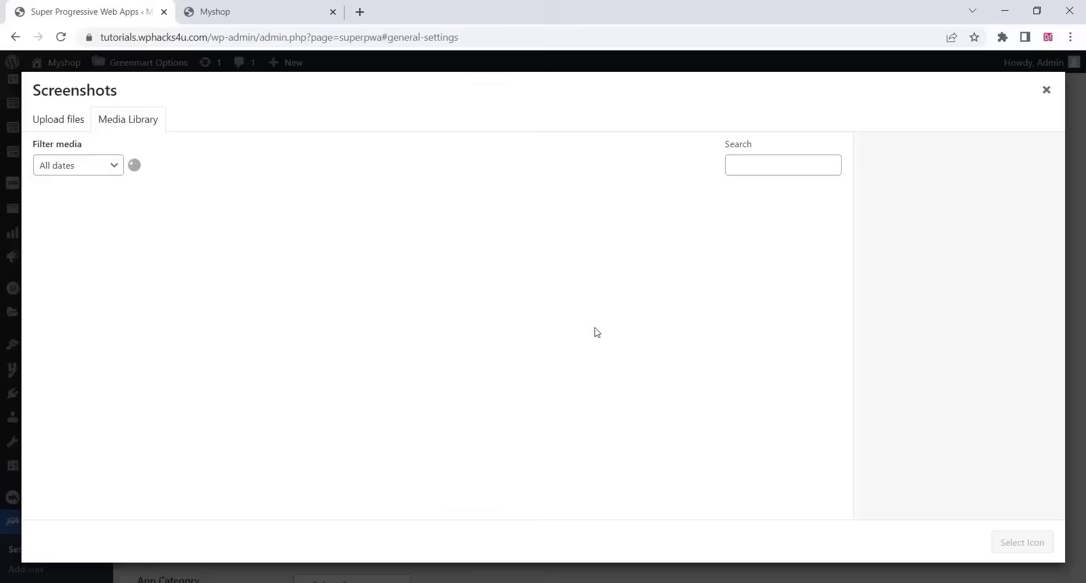
left_click(58, 119)
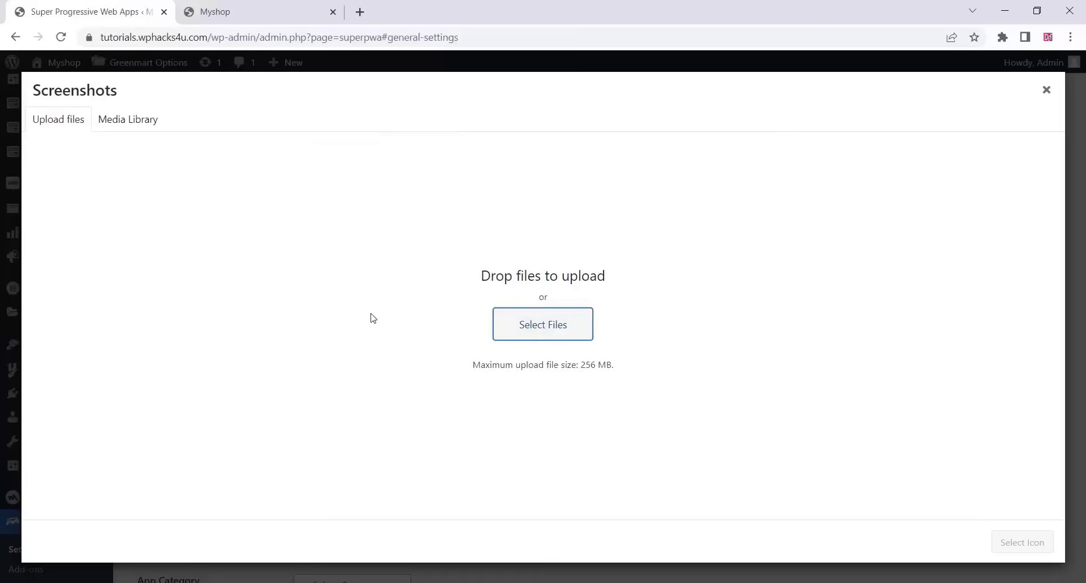
left_click(127, 120)
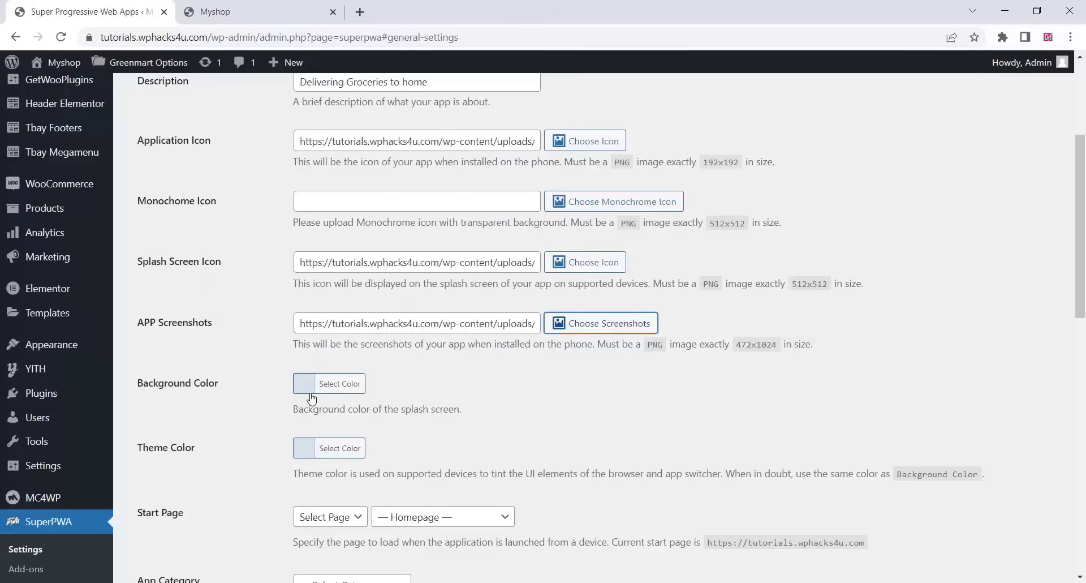
- Change the splash screen background colour to a reddish orange
left_click(339, 383)
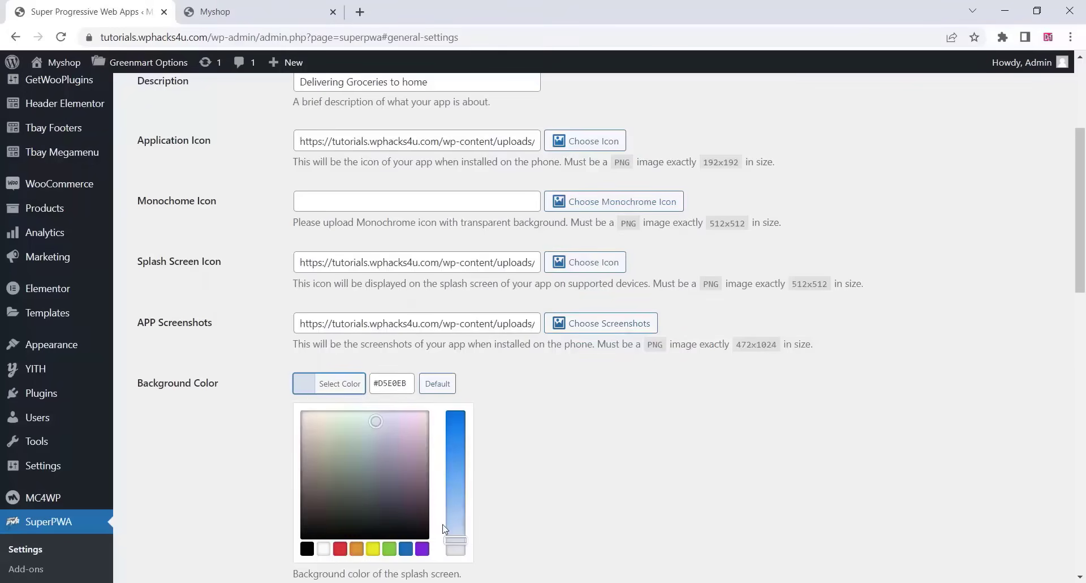
left_click_drag(455, 530, 455, 429)
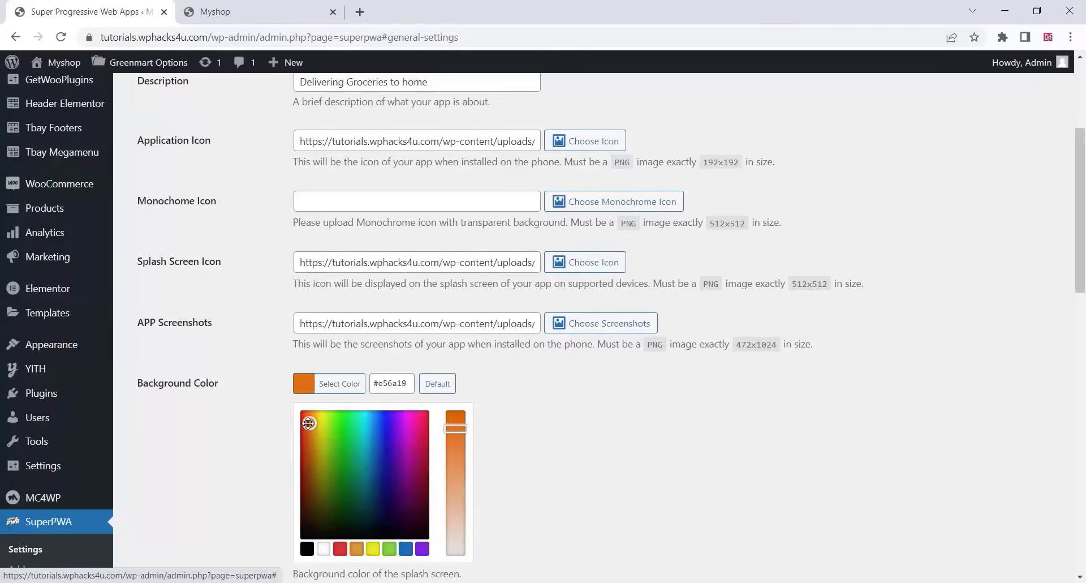
left_click(311, 423)
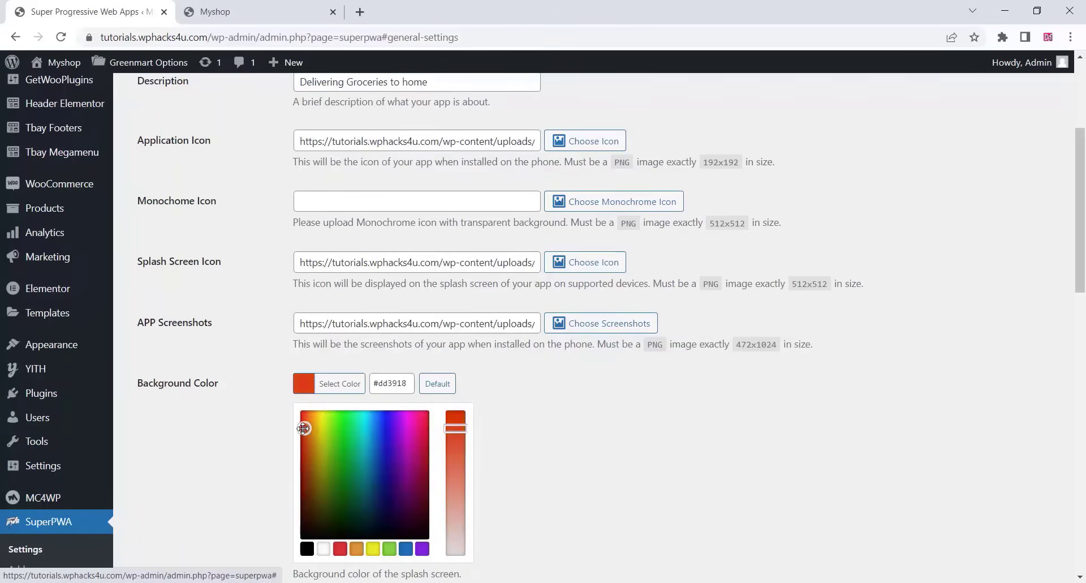
scroll("down", 3)
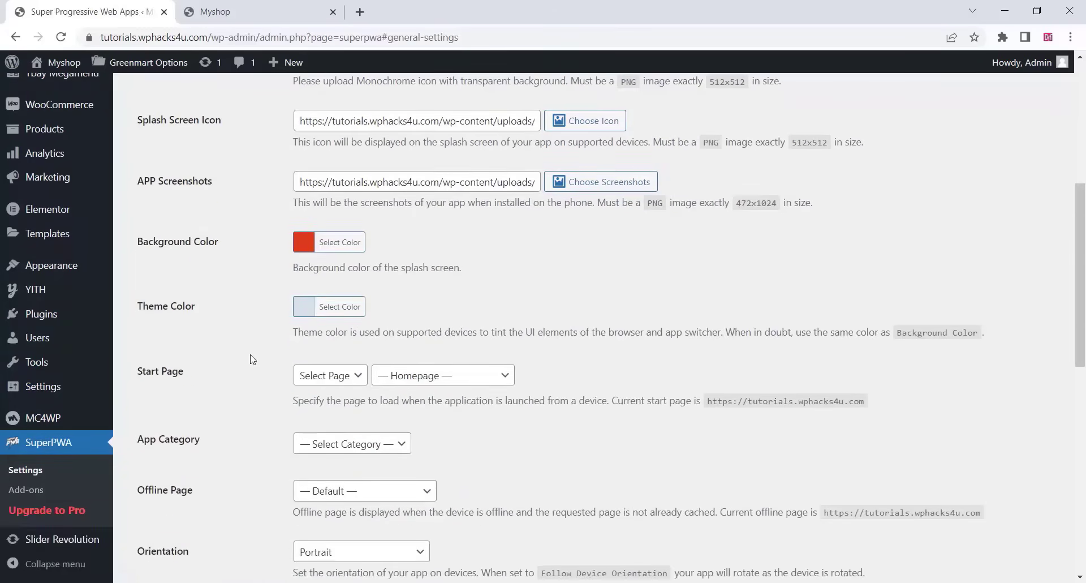
- Set the theme colour to golden tan #c4a950
left_click(328, 306)
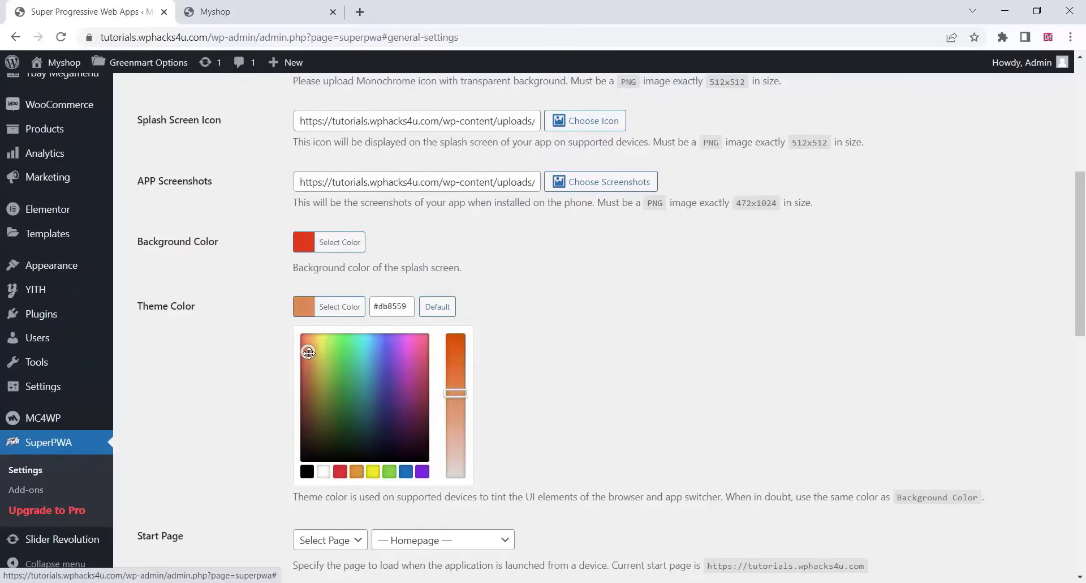
left_click(312, 362)
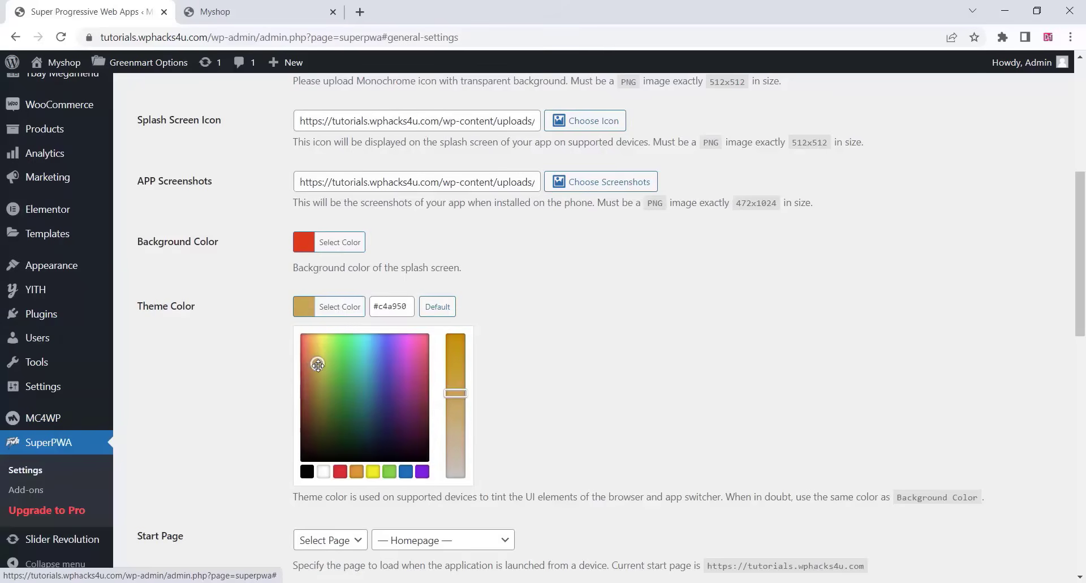
scroll("down", 3)
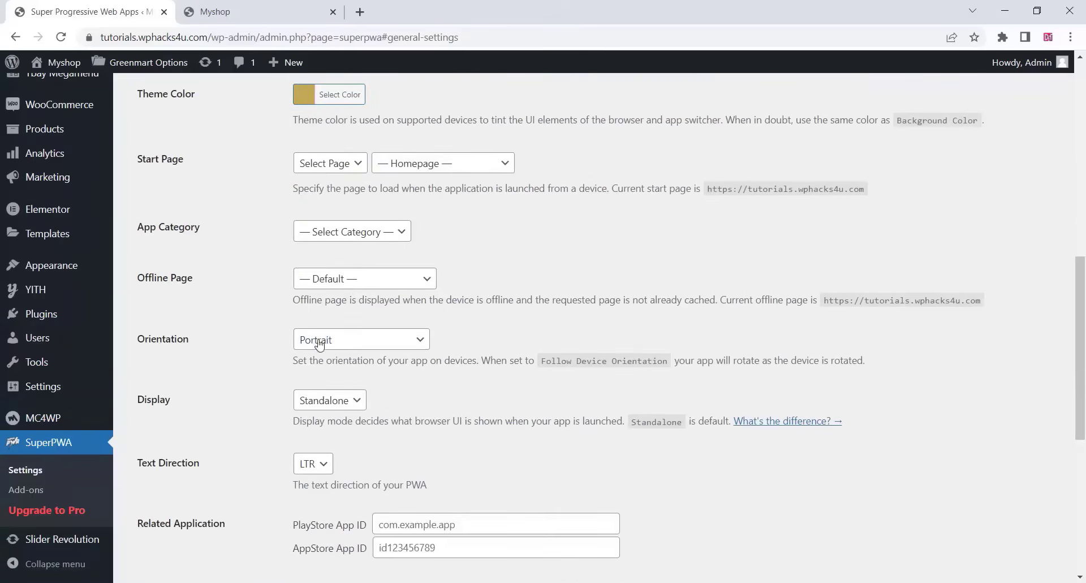
- Choose Home 2 as offline page and food as app category, then save settings
left_click(364, 278)
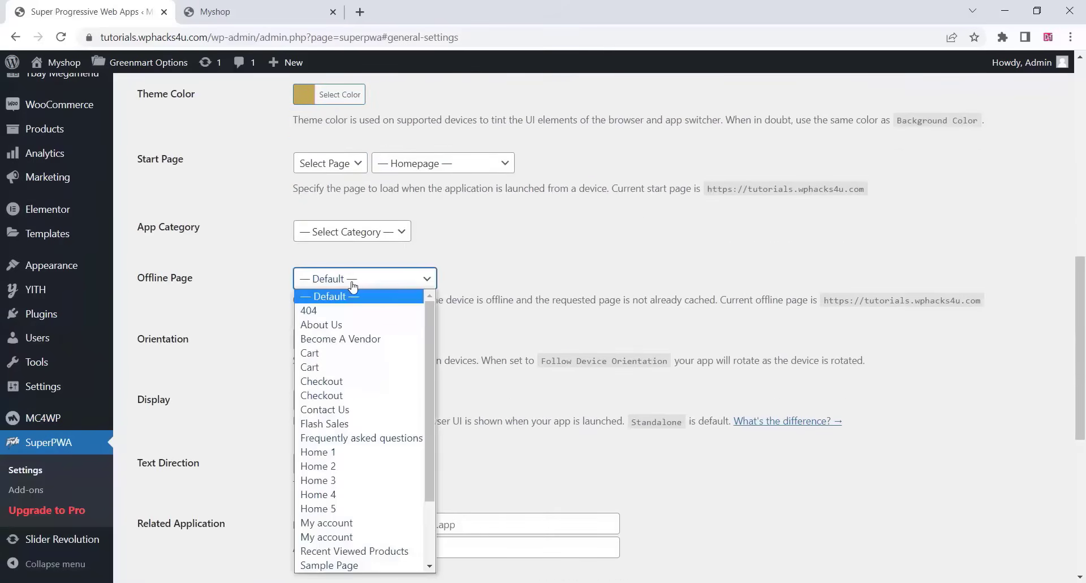
left_click(318, 466)
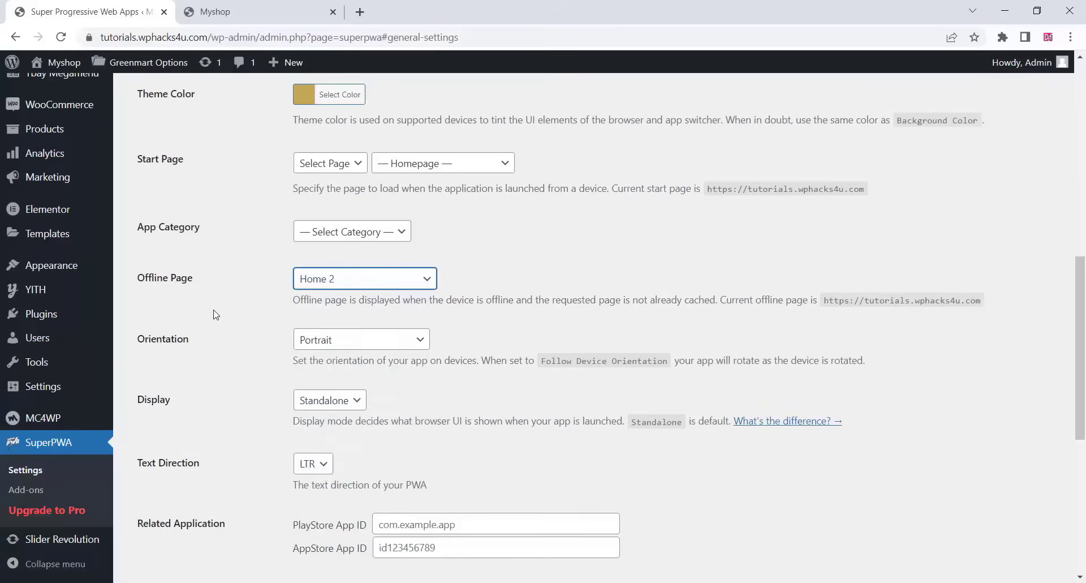
left_click(352, 231)
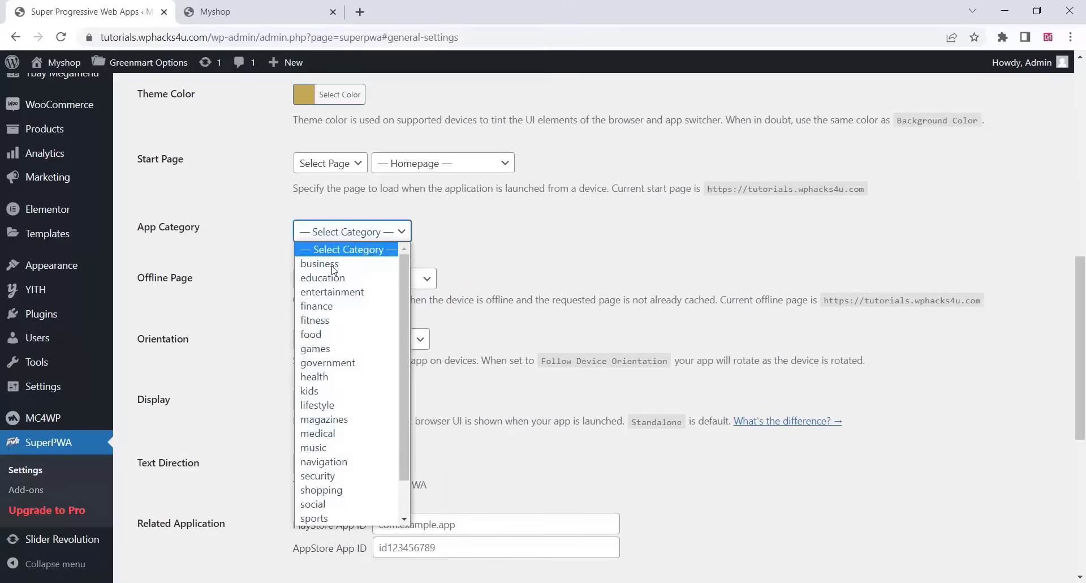
mouse_move(310, 334)
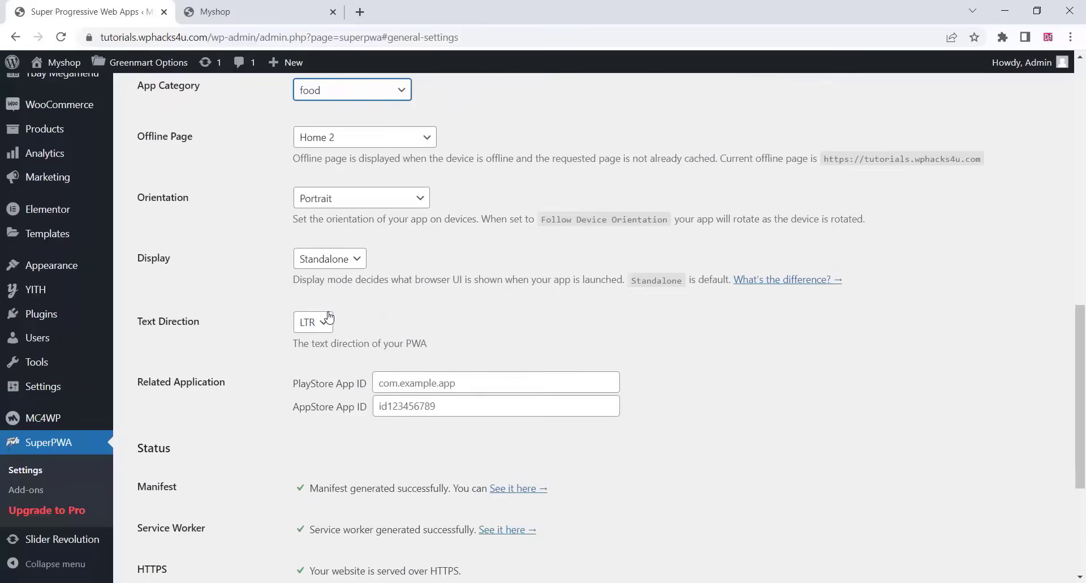
scroll("down", 3)
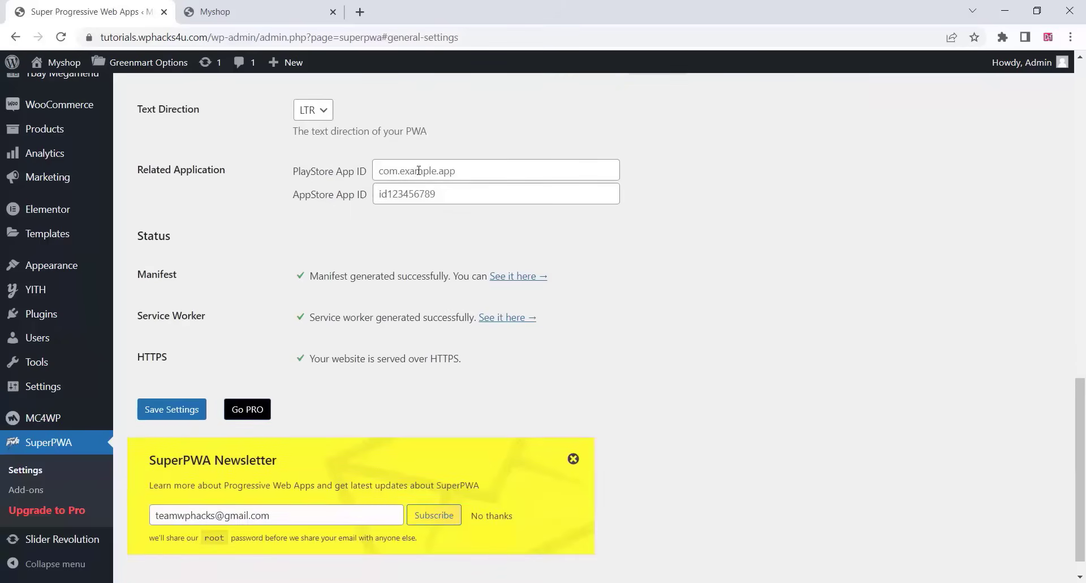
left_click(496, 171)
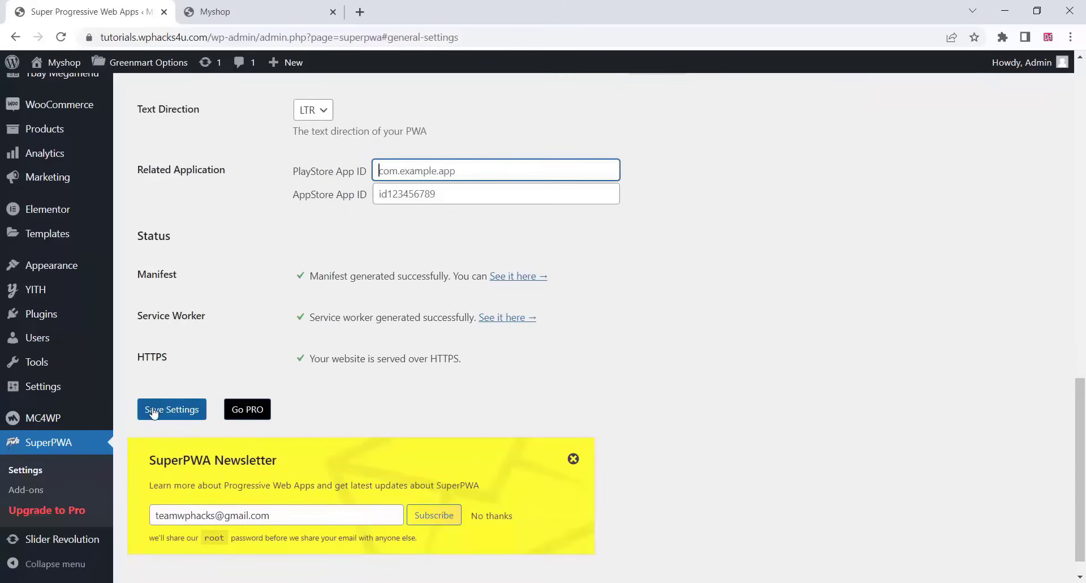
left_click(171, 409)
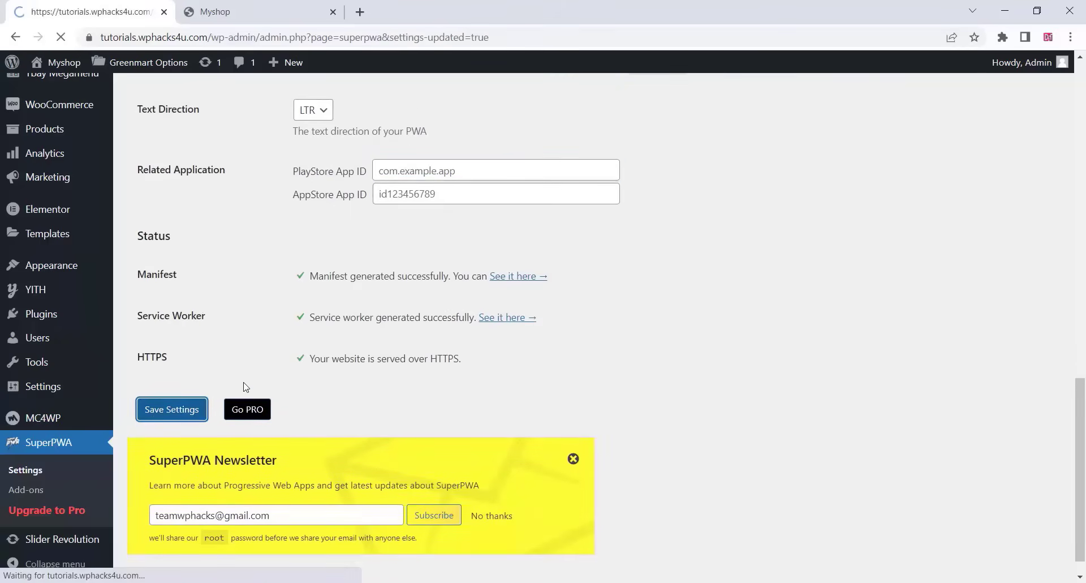
- Activate the Pull To Refresh add-on on the SuperPWA add-ons list and browse the others
left_click(171, 409)
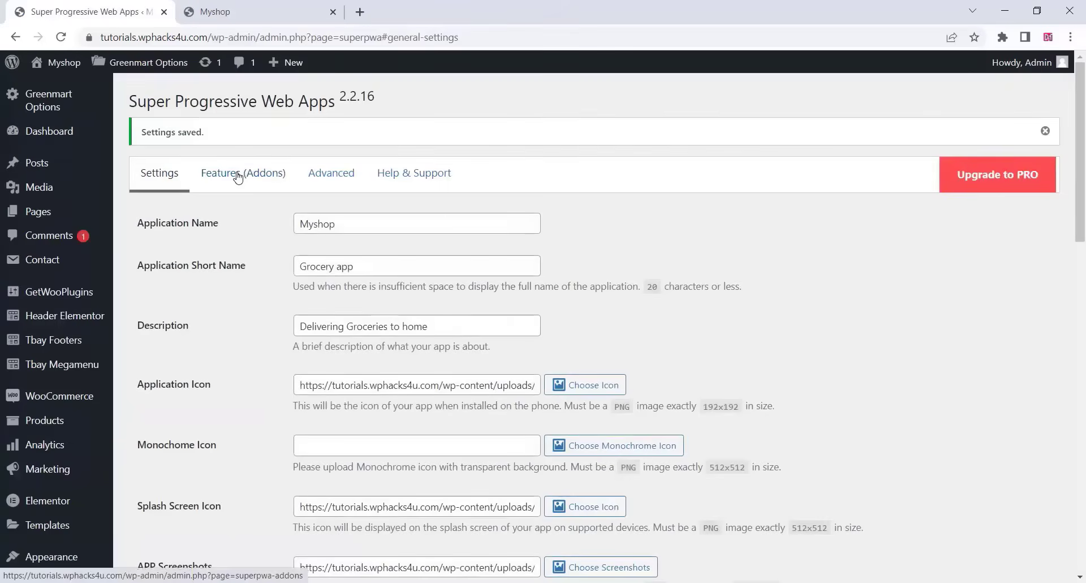
left_click(243, 172)
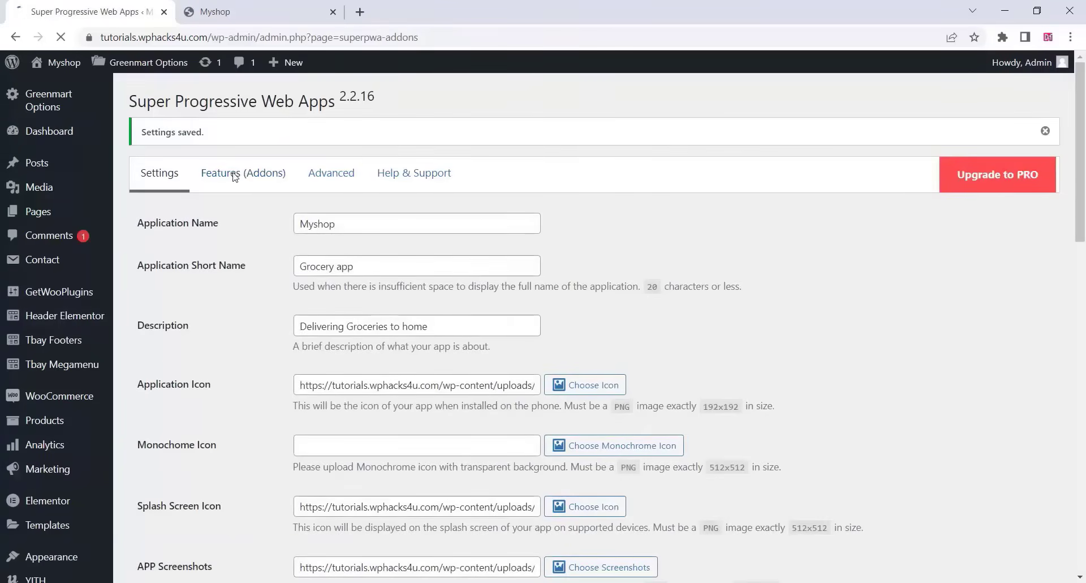
left_click(243, 173)
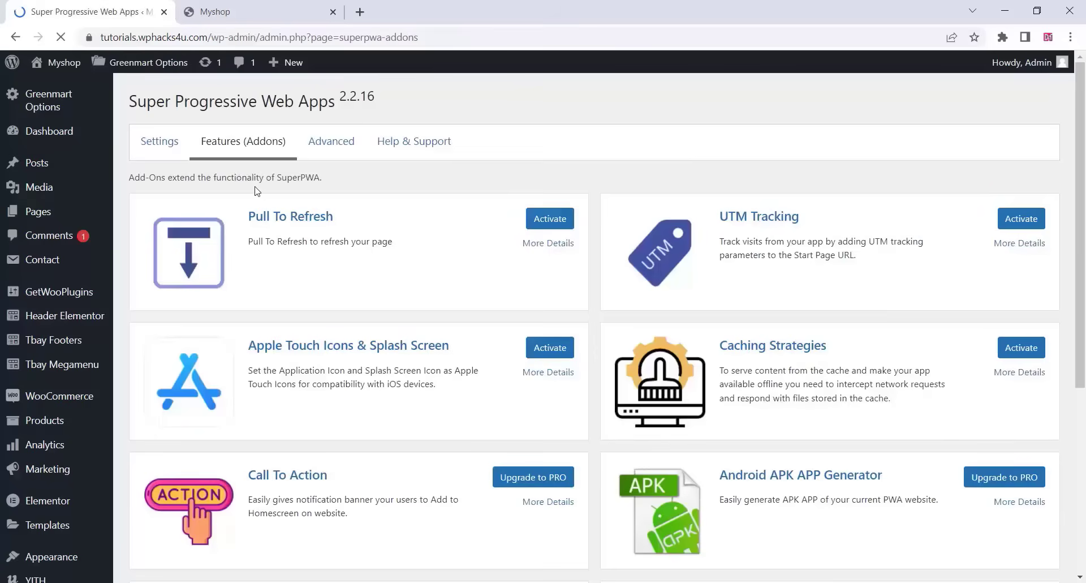
mouse_move(549, 218)
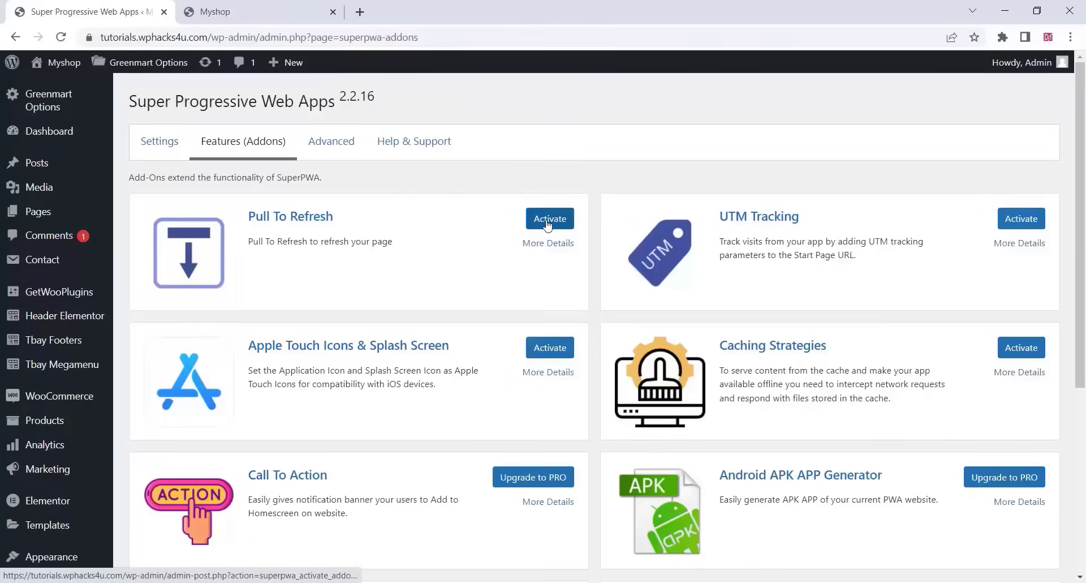
left_click(550, 218)
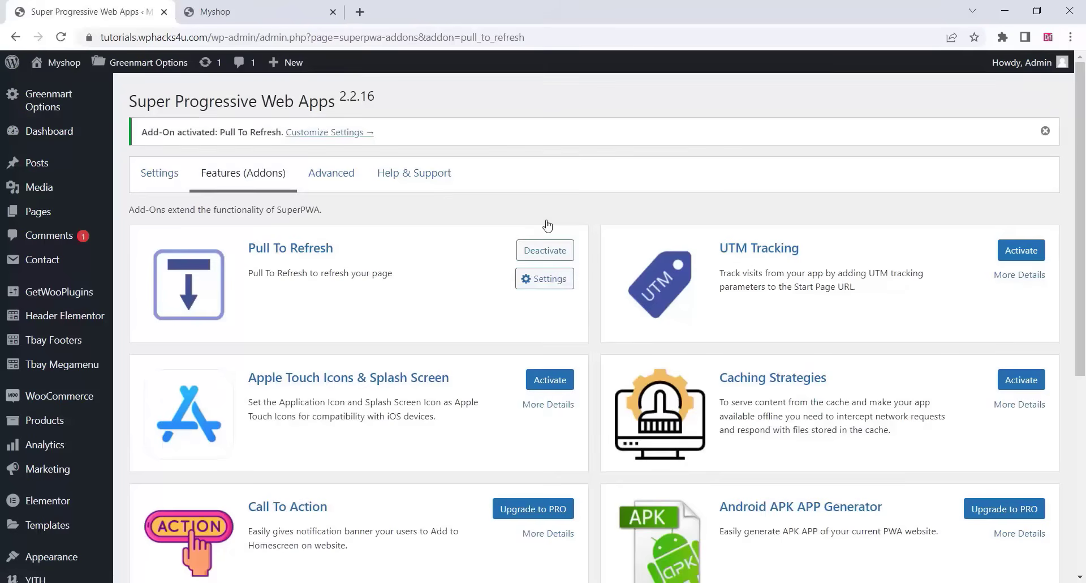
mouse_move(485, 255)
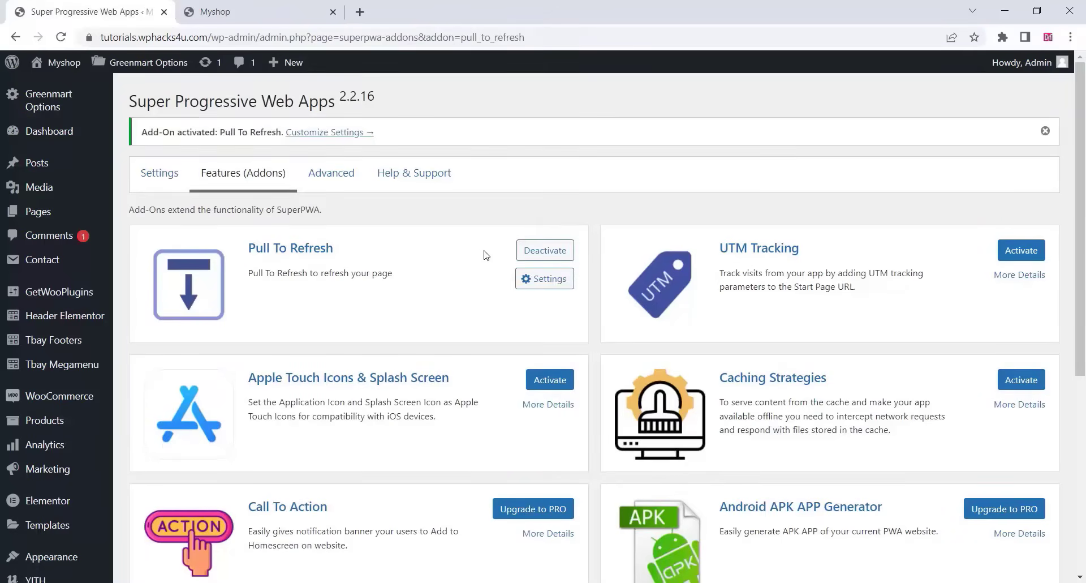
scroll("down", 3)
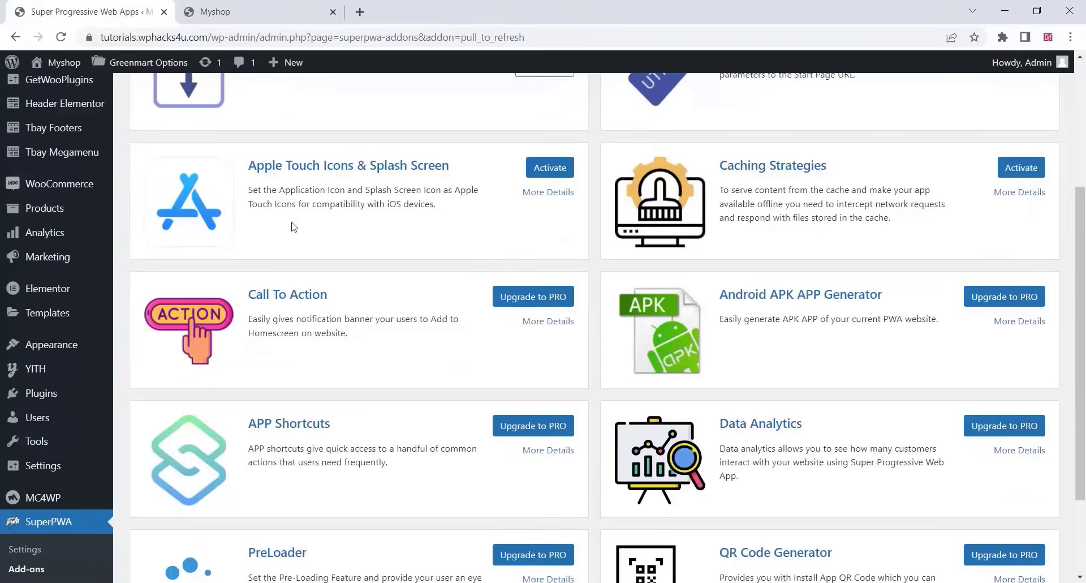
mouse_move(315, 193)
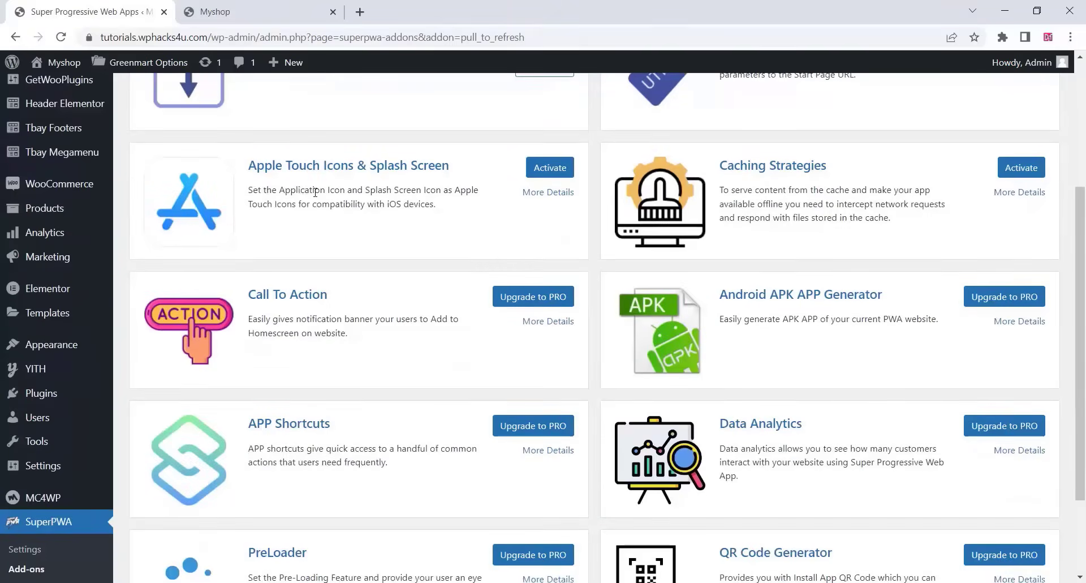
mouse_move(400, 195)
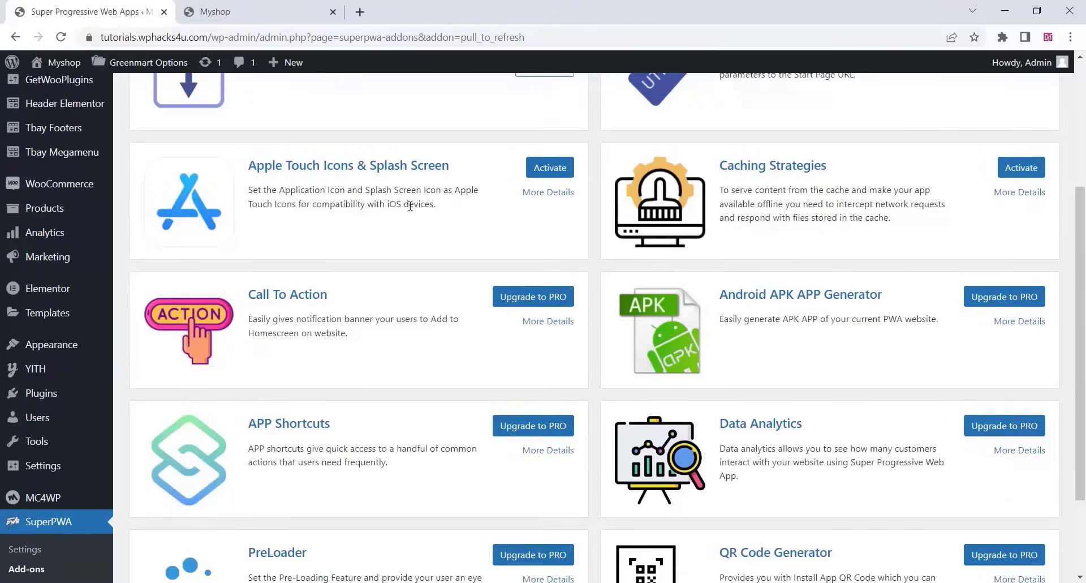
mouse_move(866, 176)
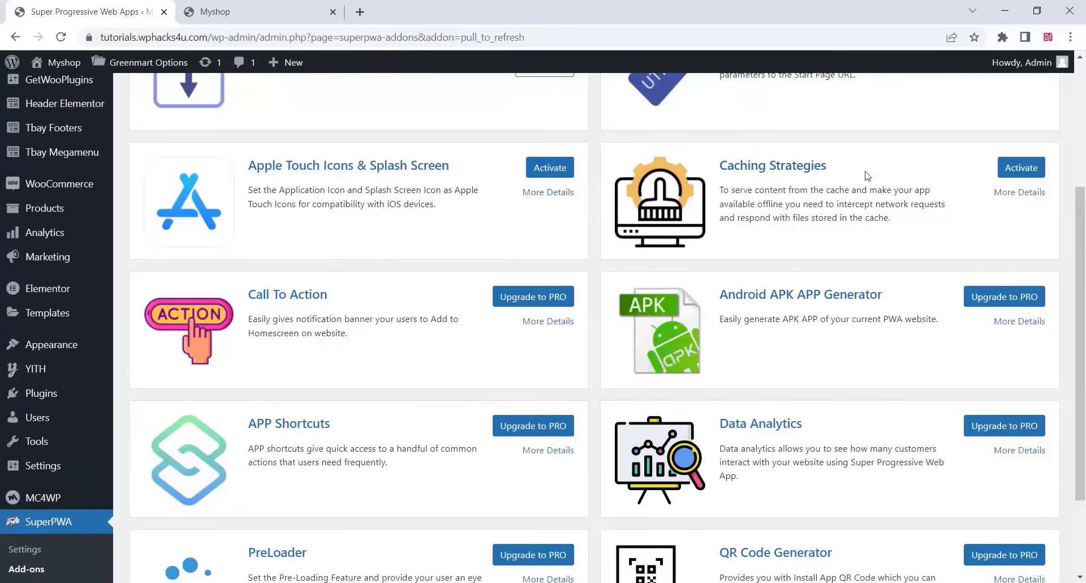
mouse_move(806, 170)
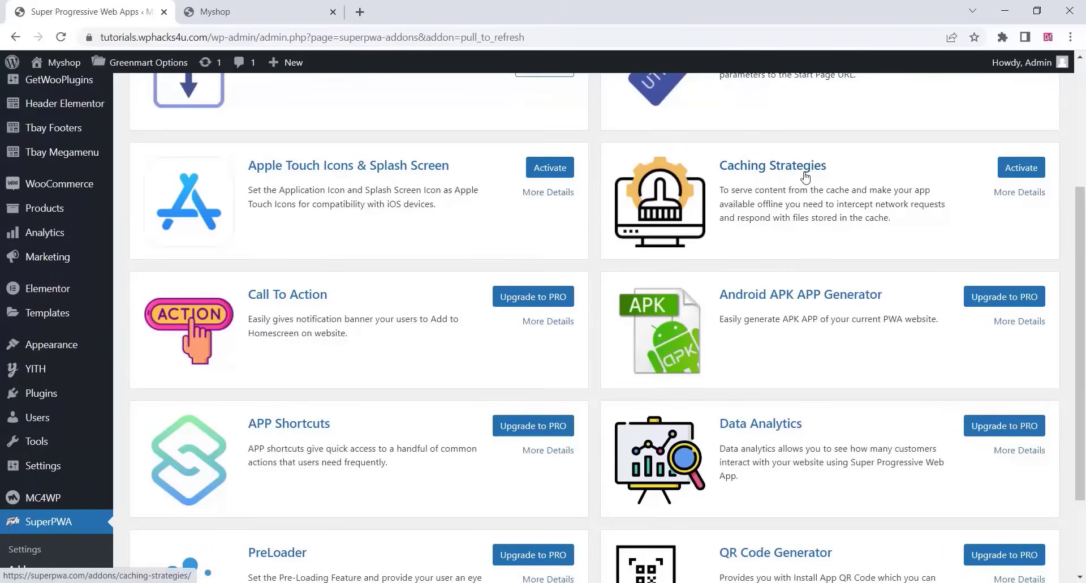
mouse_move(747, 250)
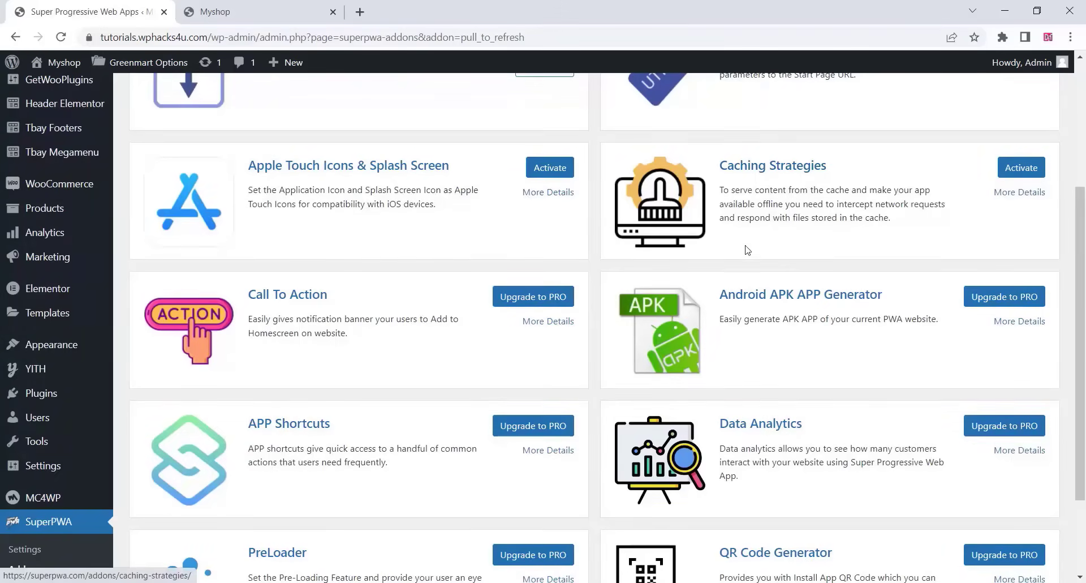
scroll("down", 3)
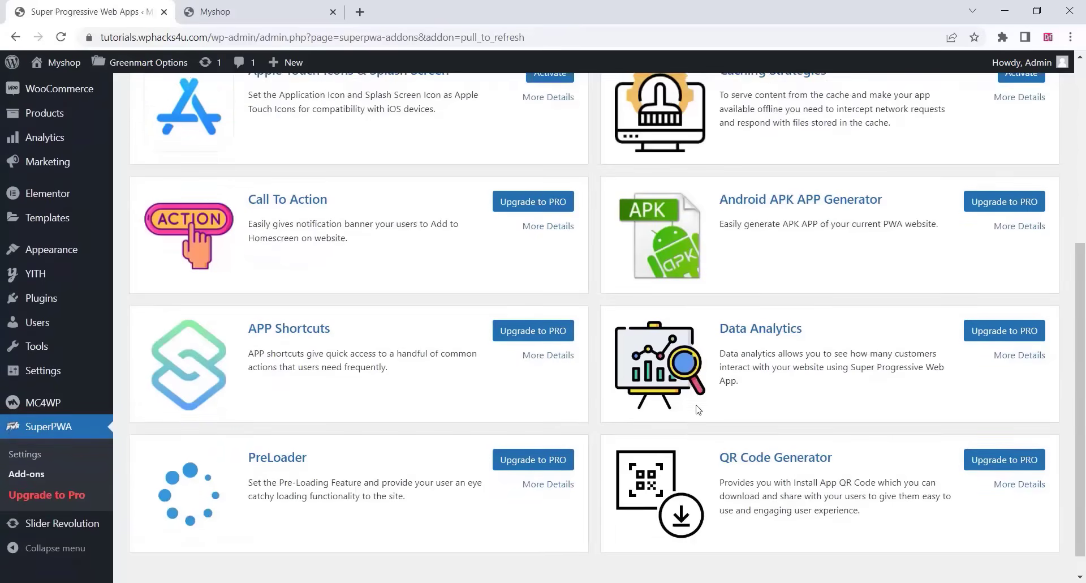
scroll("up", 3)
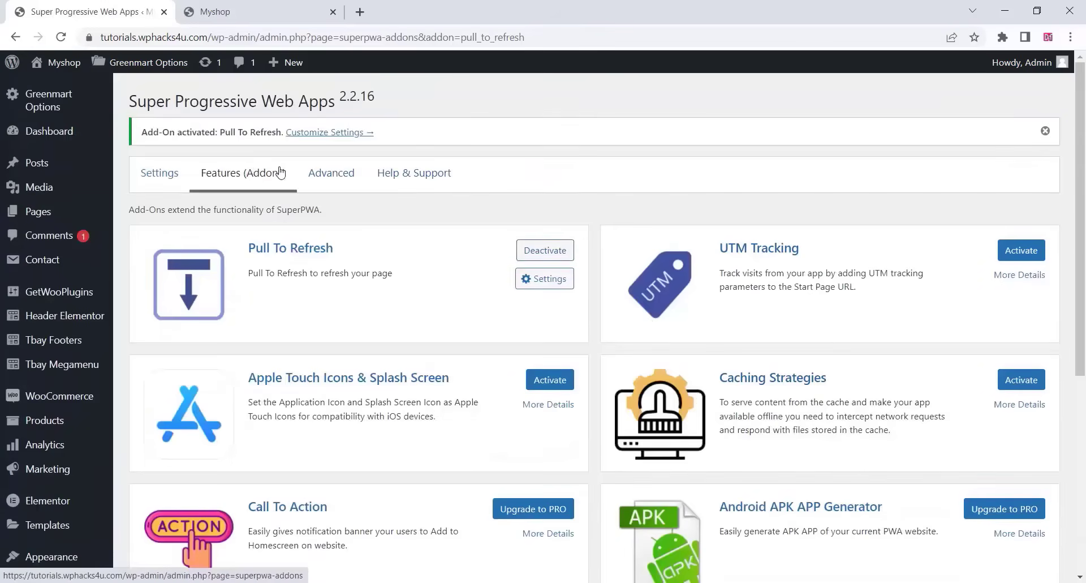
- Review Advanced and Pull To Refresh settings, then view Daily On Sale Products in Myshop
left_click(330, 172)
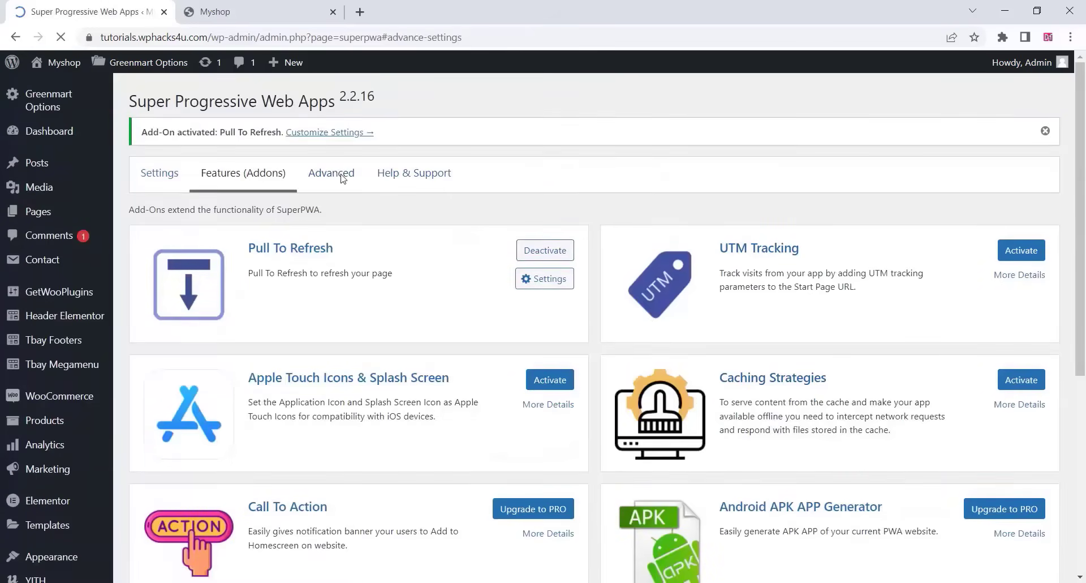
left_click(331, 173)
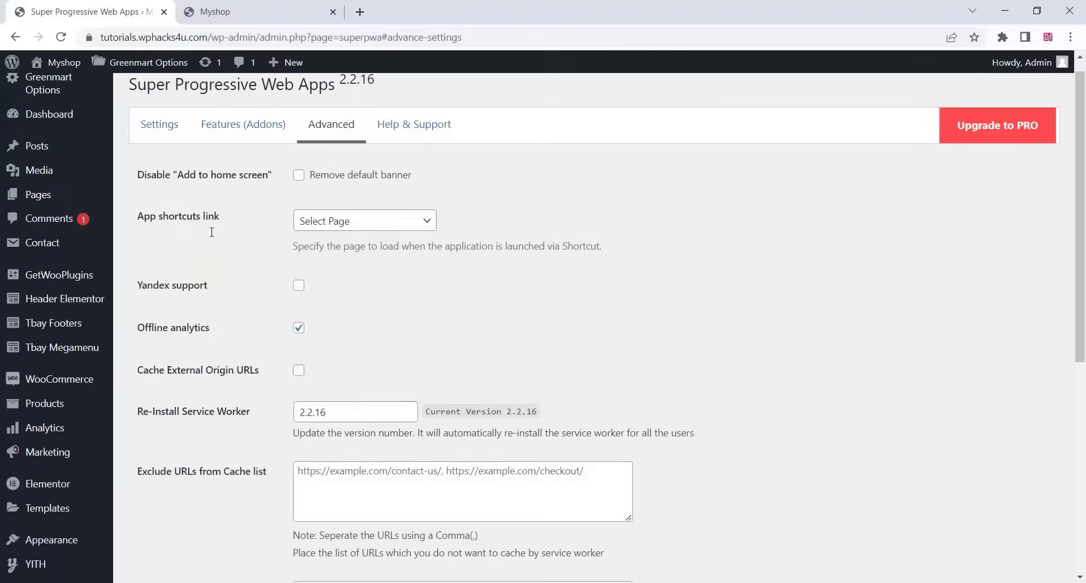
scroll("down", 3)
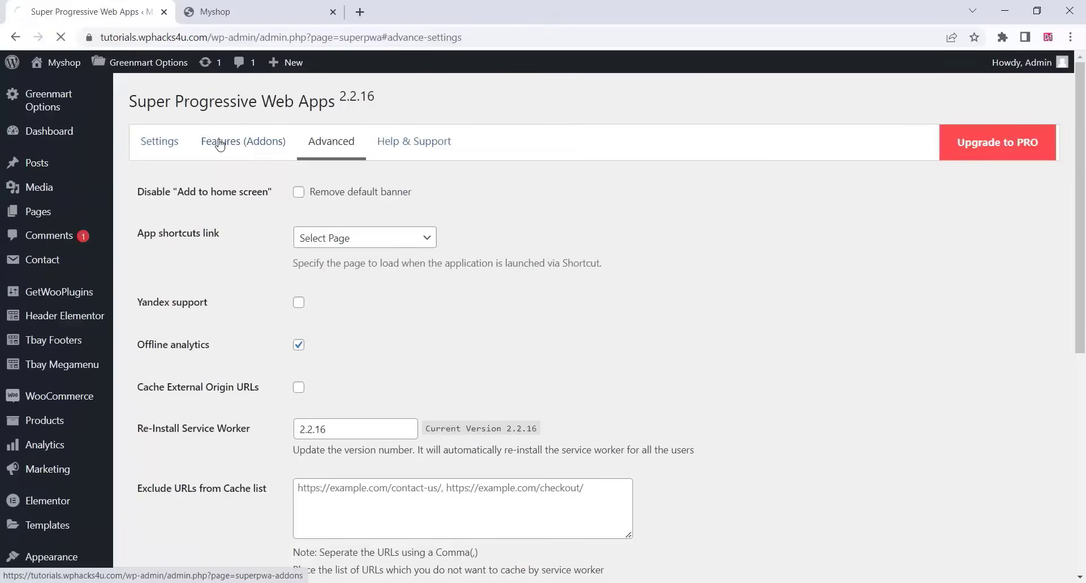
left_click(244, 142)
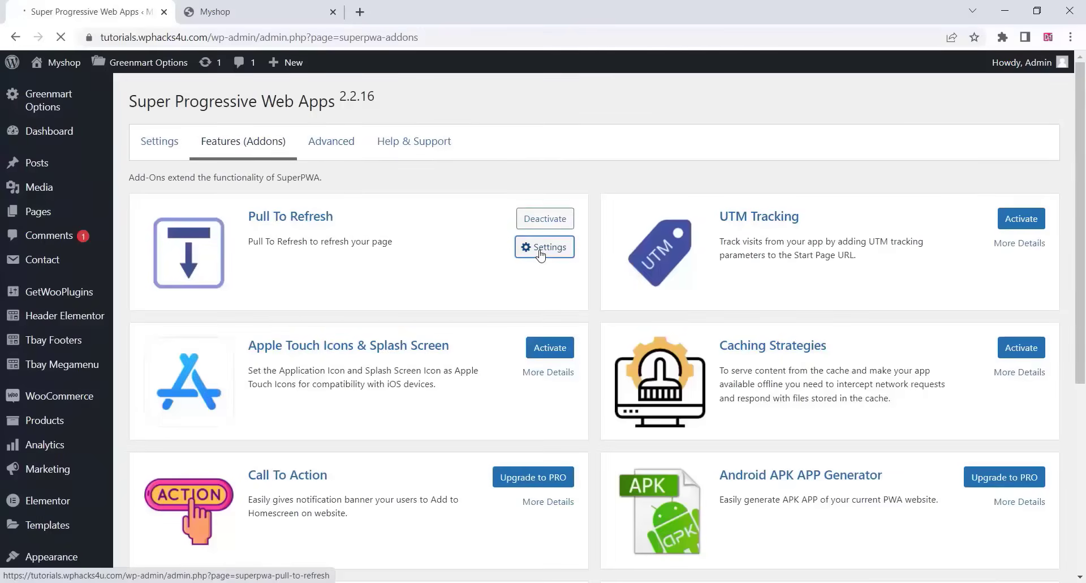
left_click(545, 247)
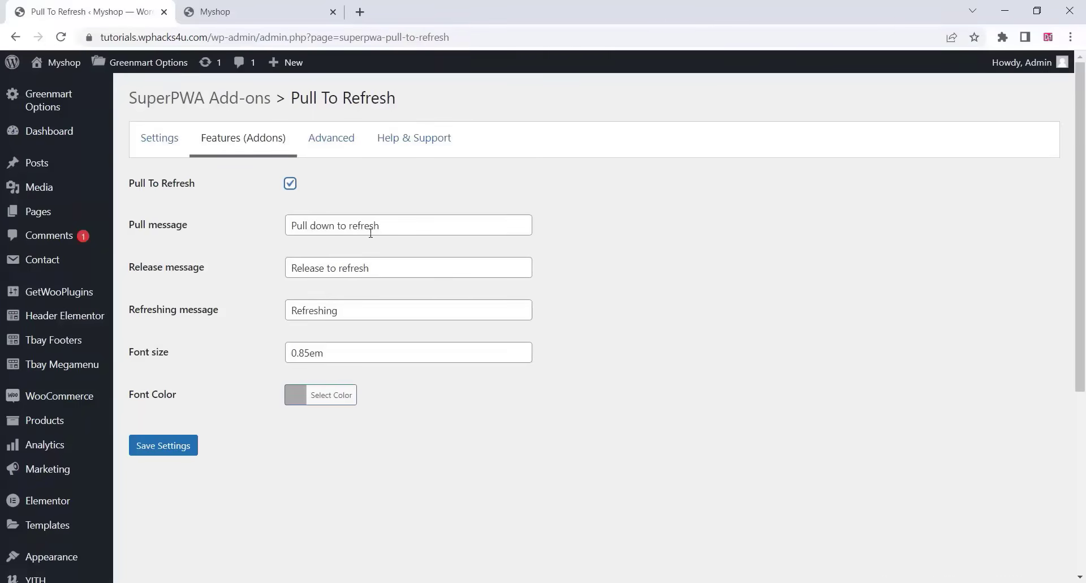
left_click(260, 12)
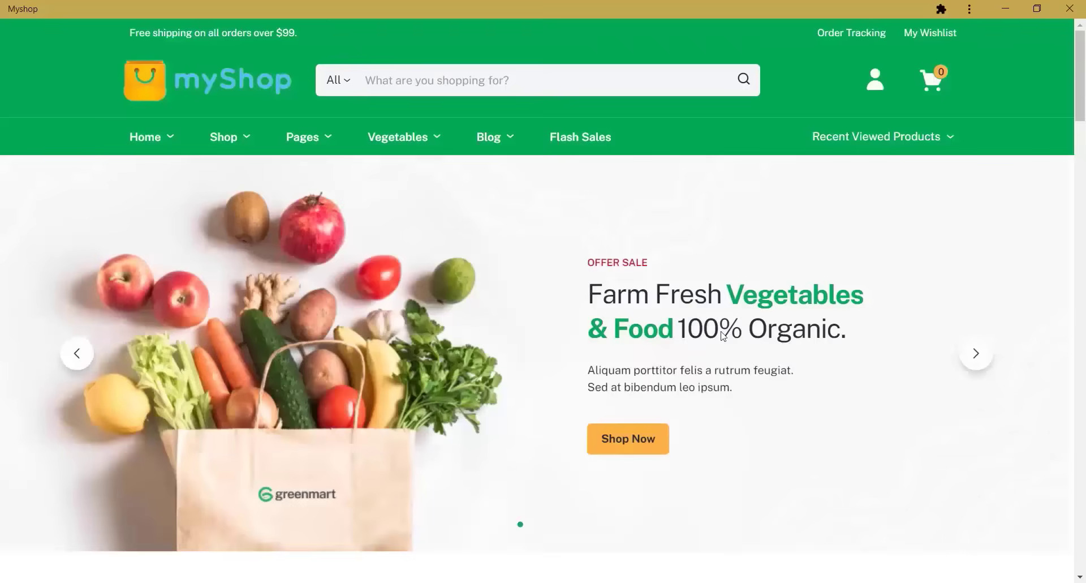
scroll("down", 3)
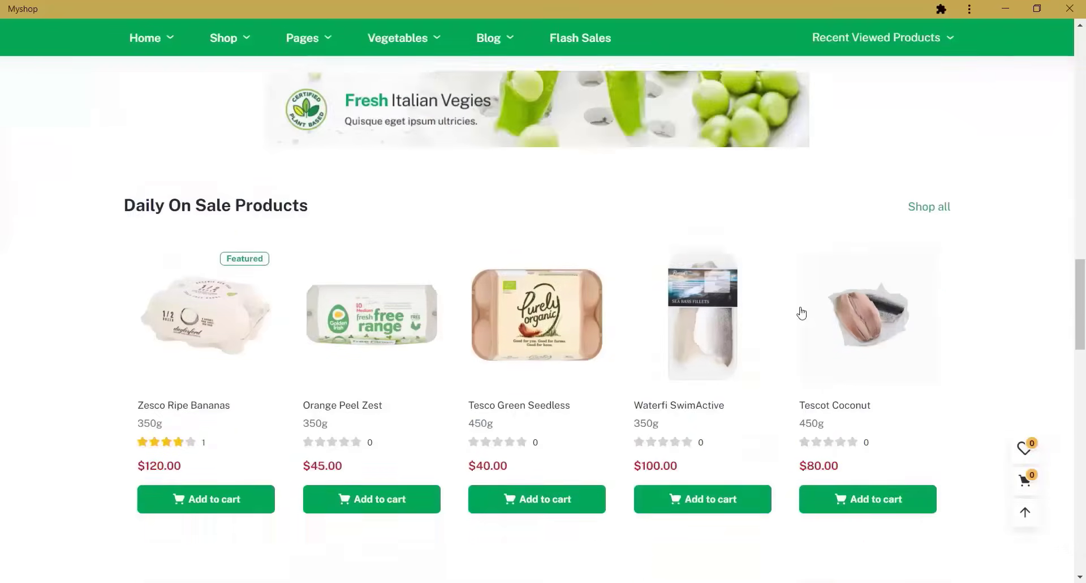